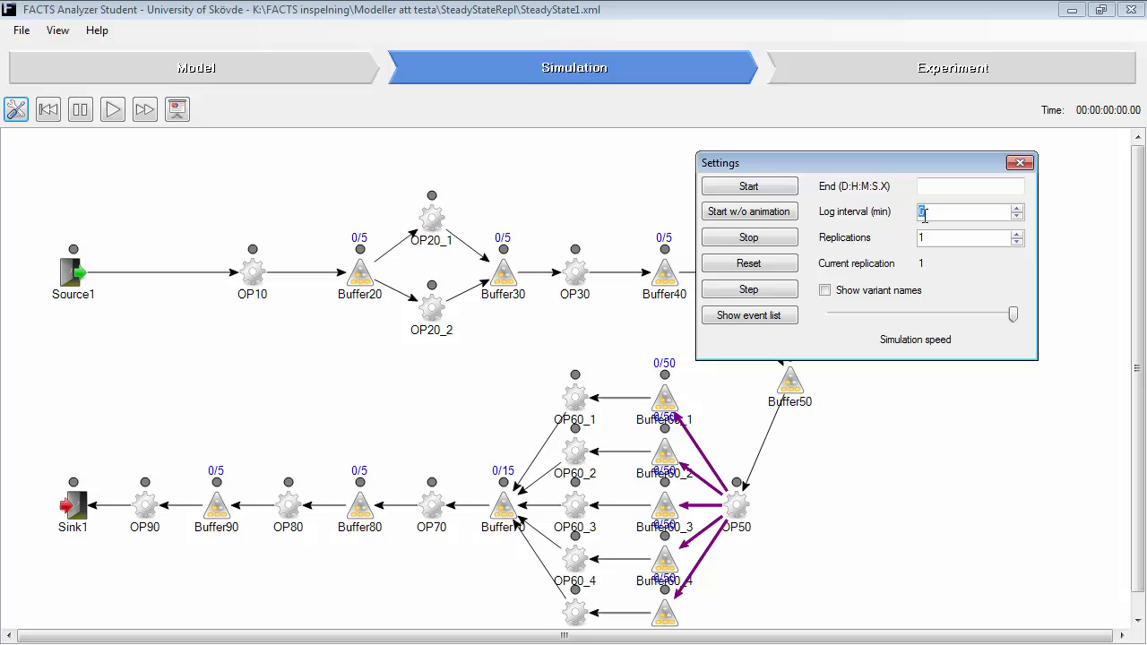
# Enter a 60-minute log interval and a 7:0:0:0 end time for the simulation run.
pyautogui.write('60')
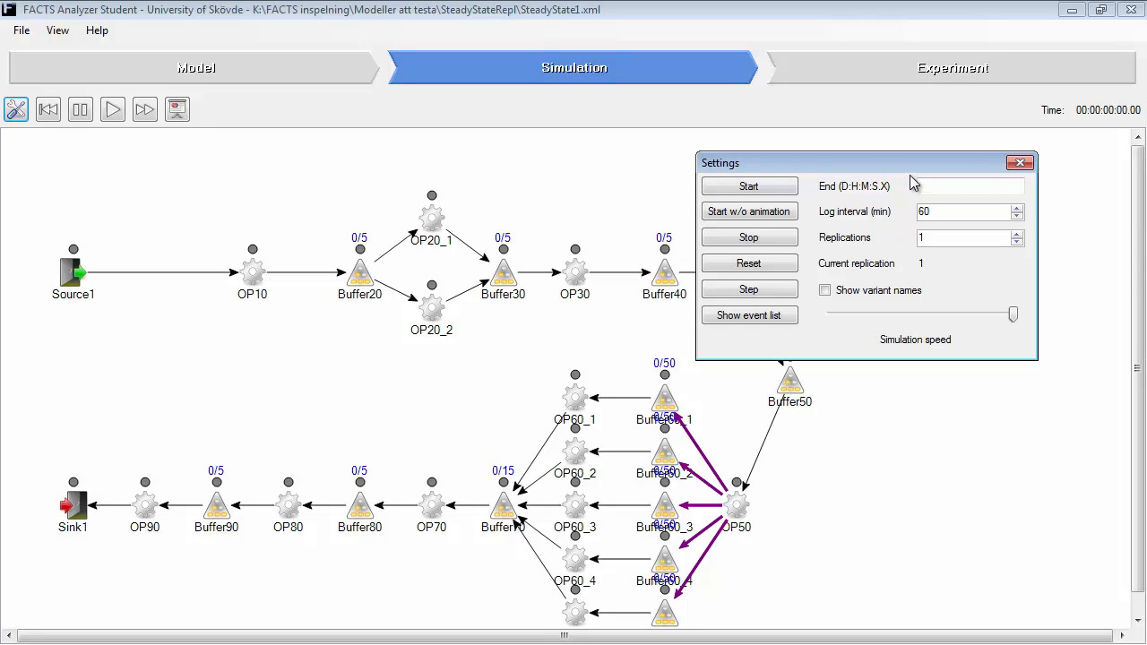
pyautogui.click(968, 185)
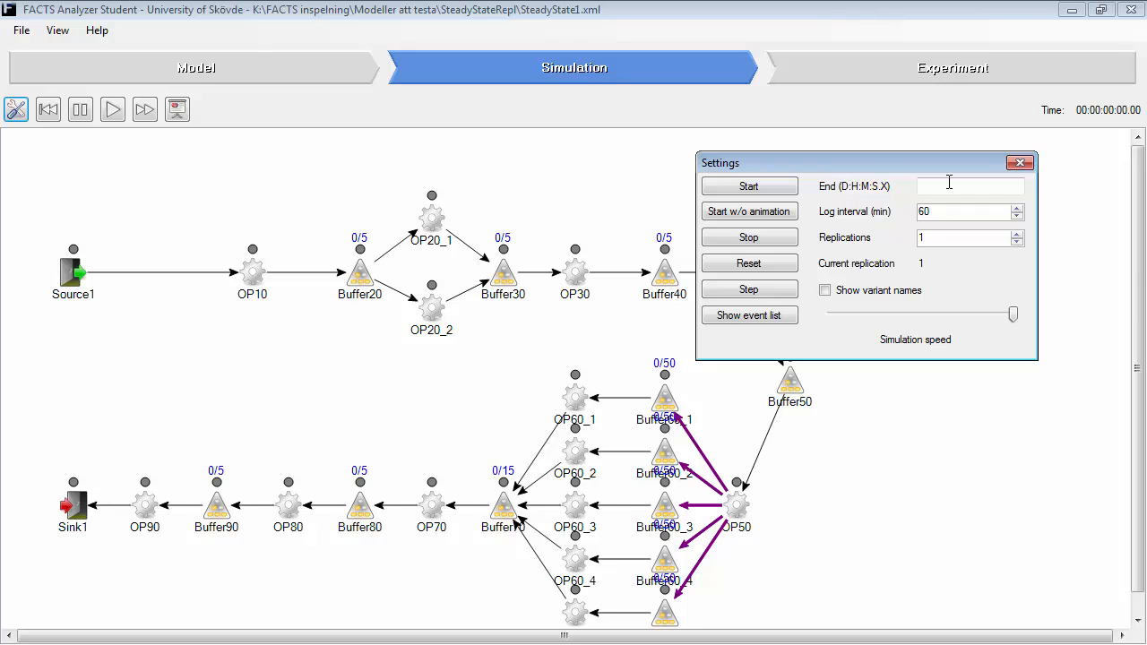
pyautogui.write('7')
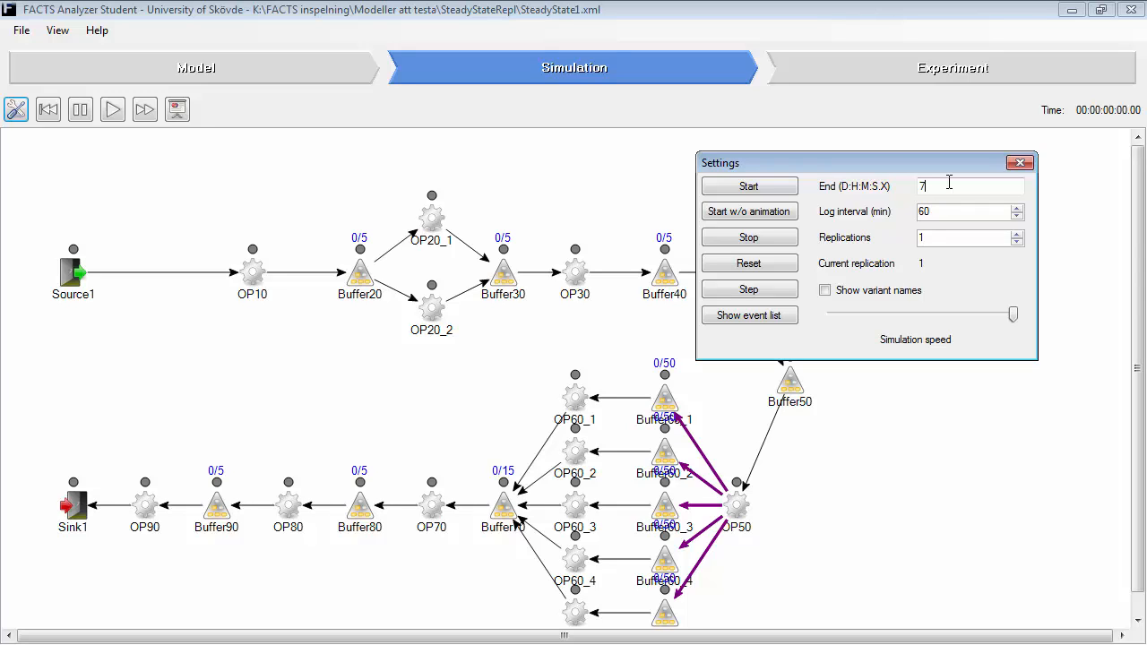
pyautogui.write(':0:0:')
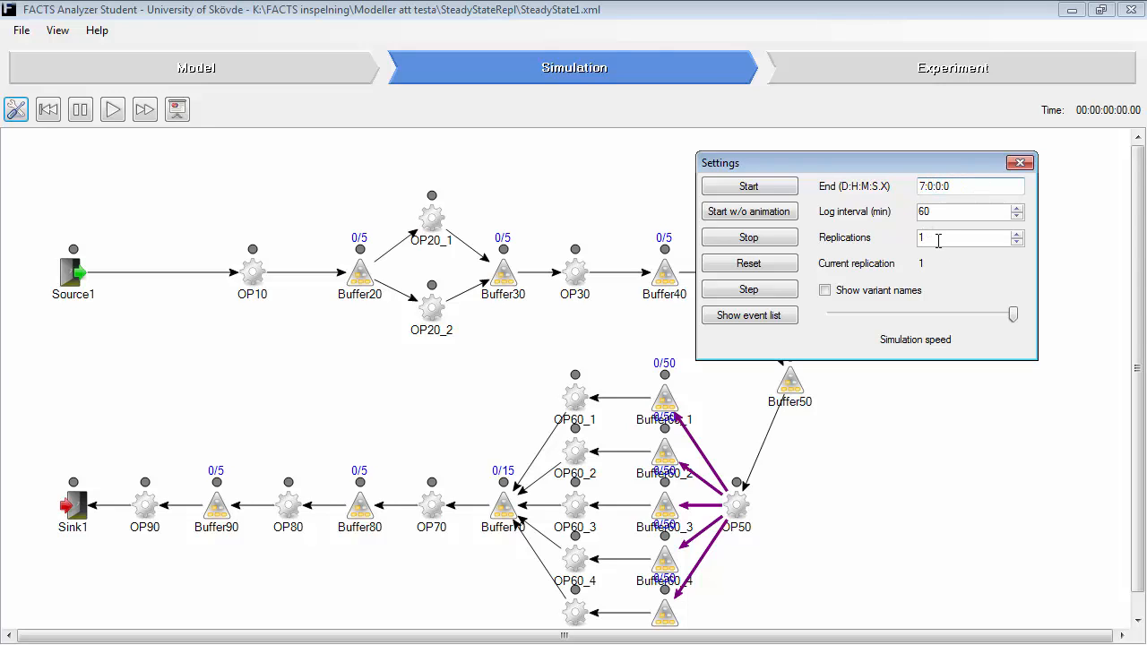
pyautogui.write('0')
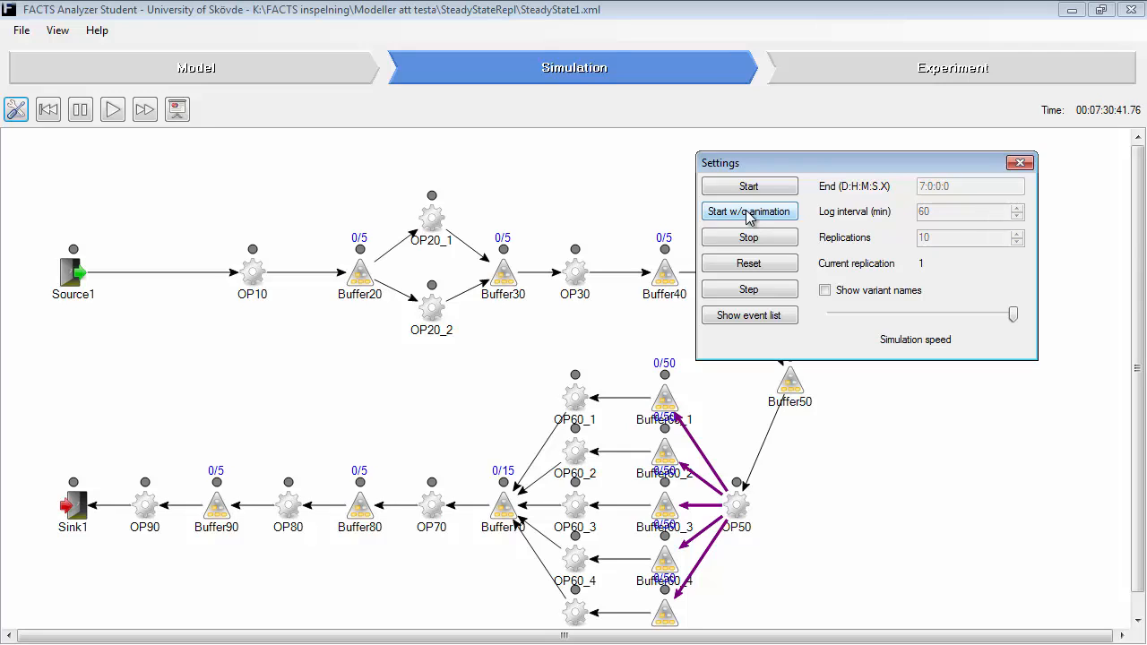
pyautogui.click(749, 212)
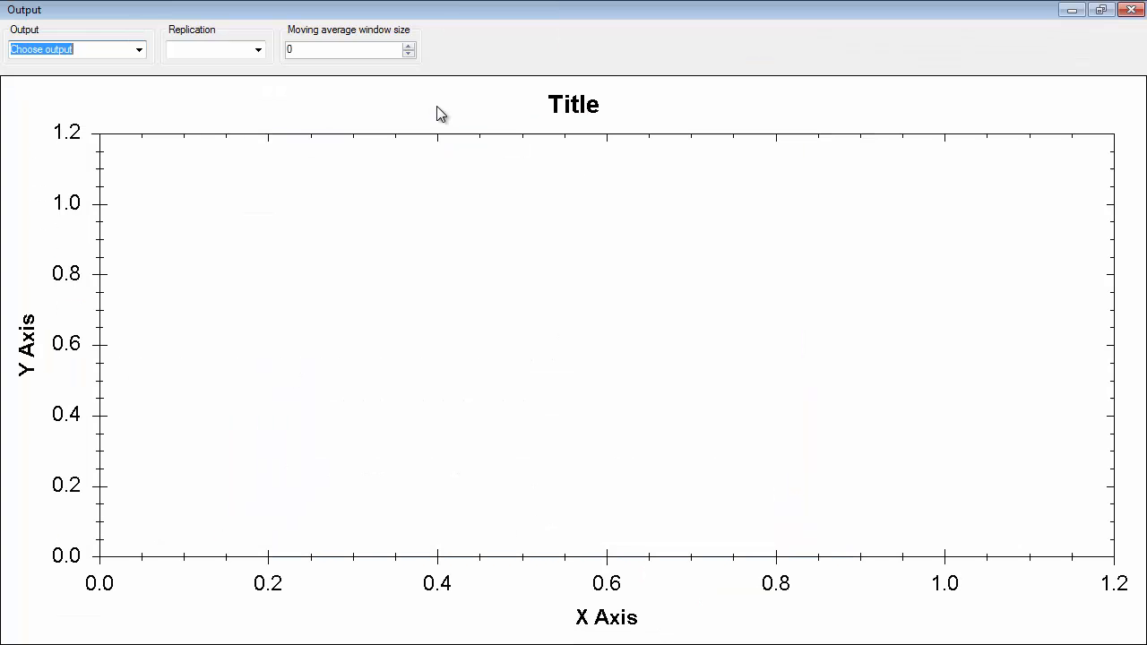
# Choose Throughput as the plotted output, averaged over all replications.
pyautogui.click(138, 50)
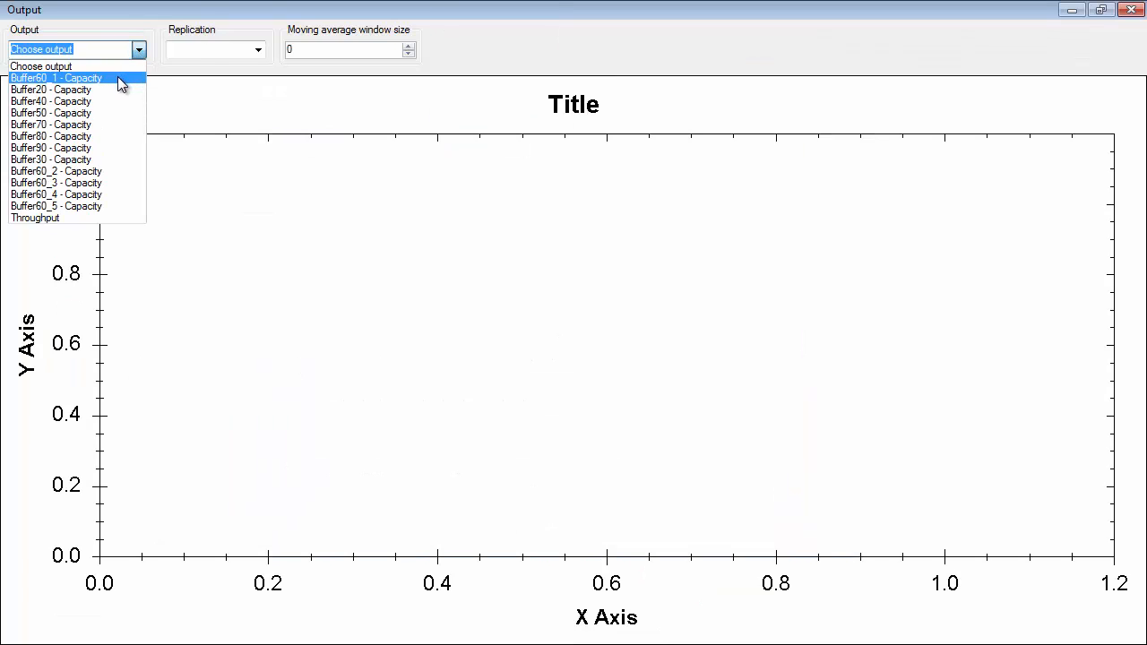
pyautogui.moveTo(80, 219)
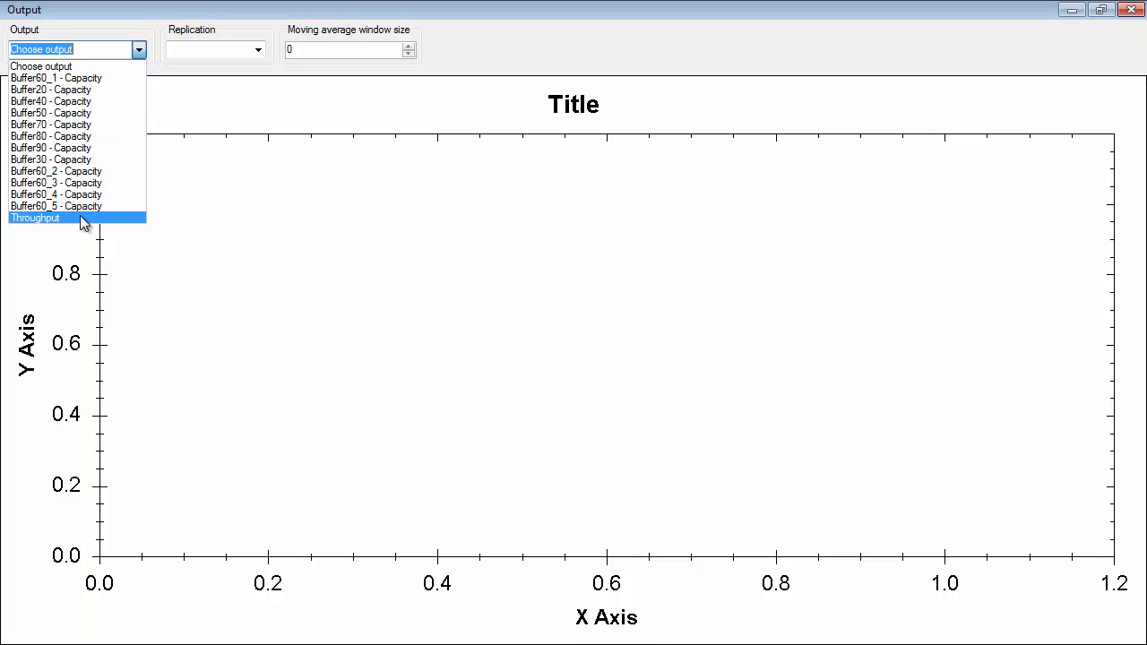
pyautogui.click(36, 217)
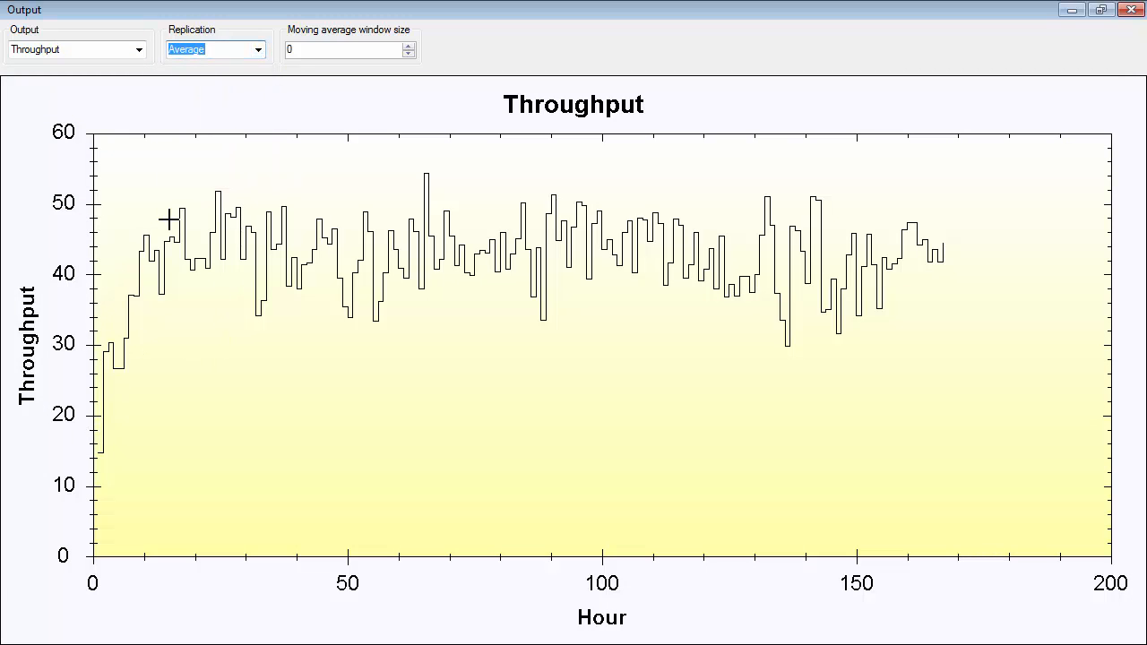
pyautogui.moveTo(265, 65)
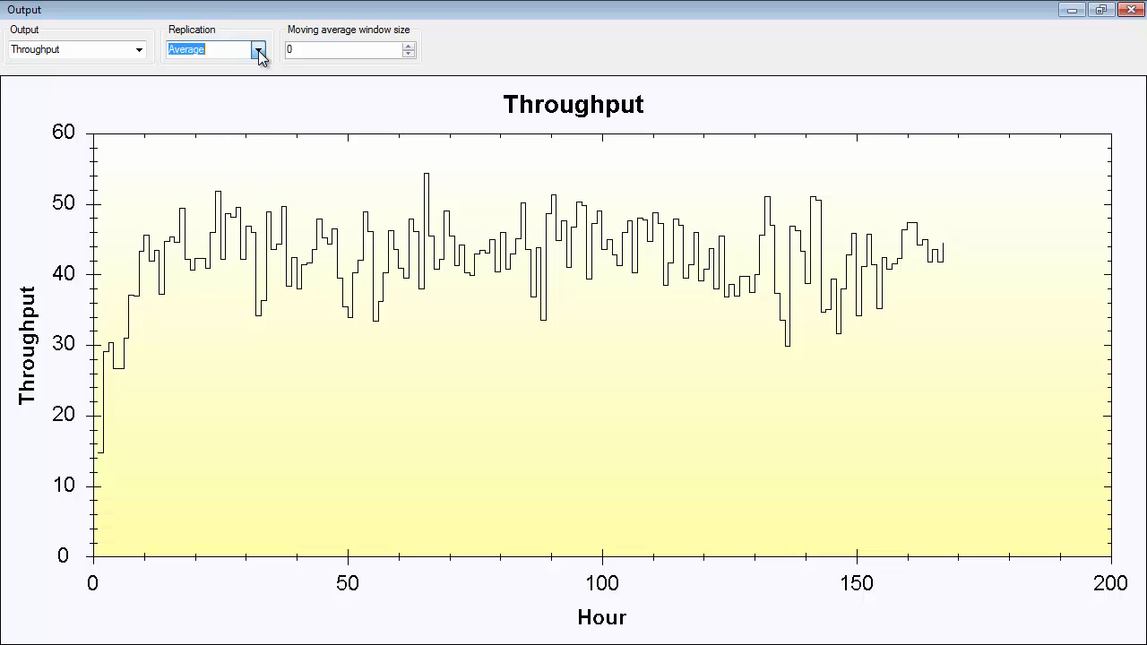
pyautogui.click(258, 50)
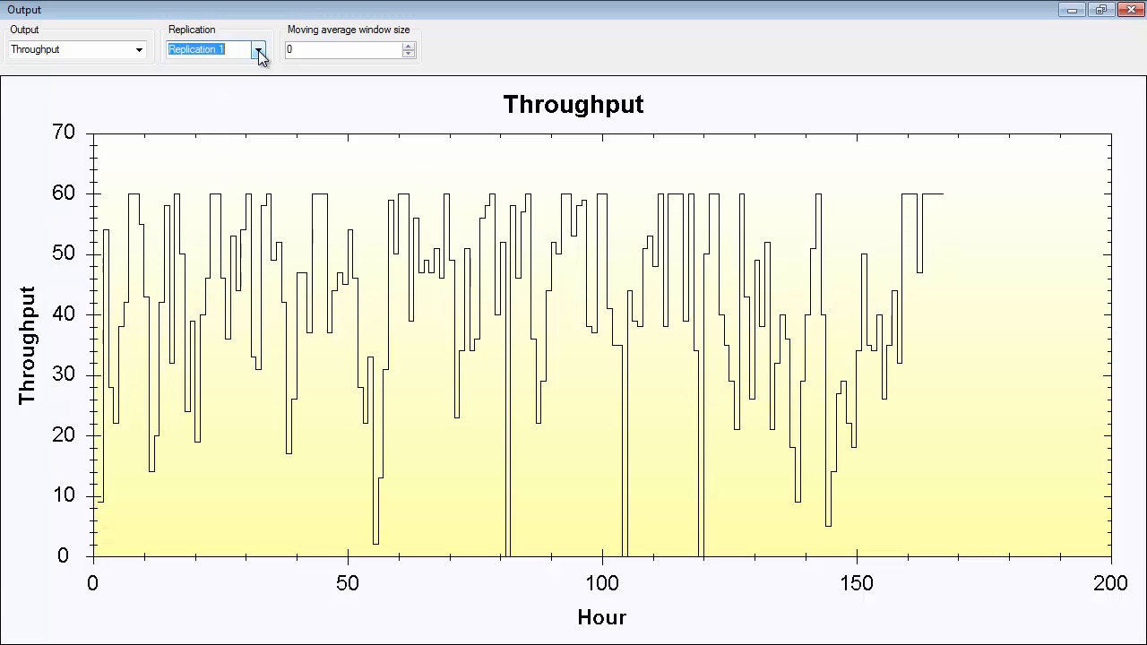
pyautogui.click(258, 50)
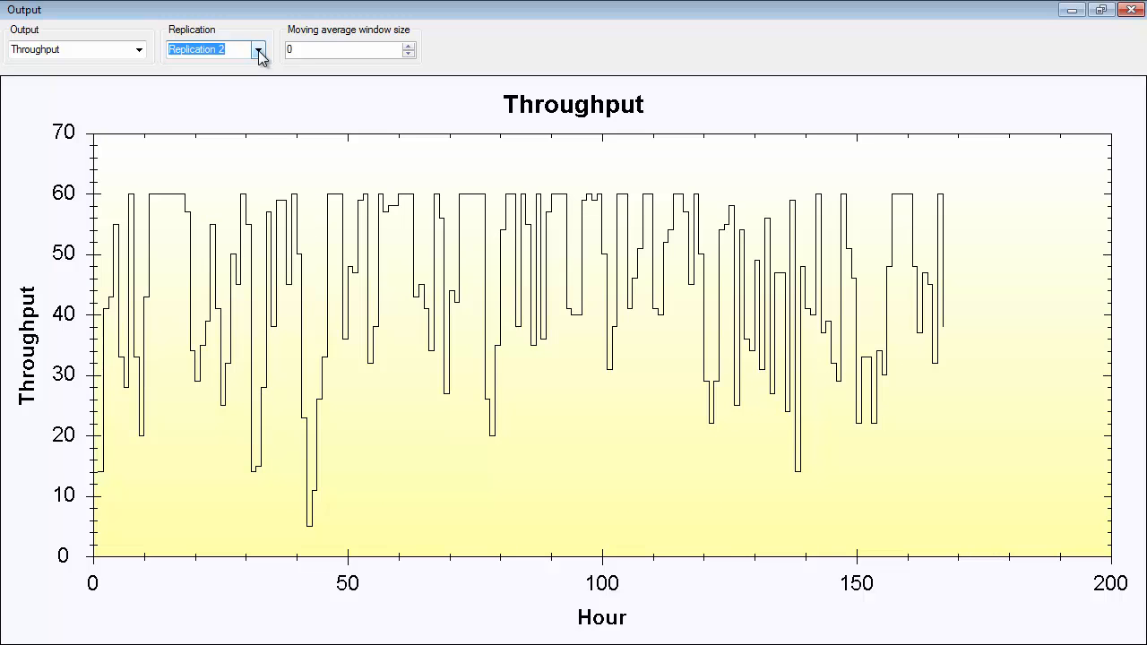
pyautogui.click(258, 51)
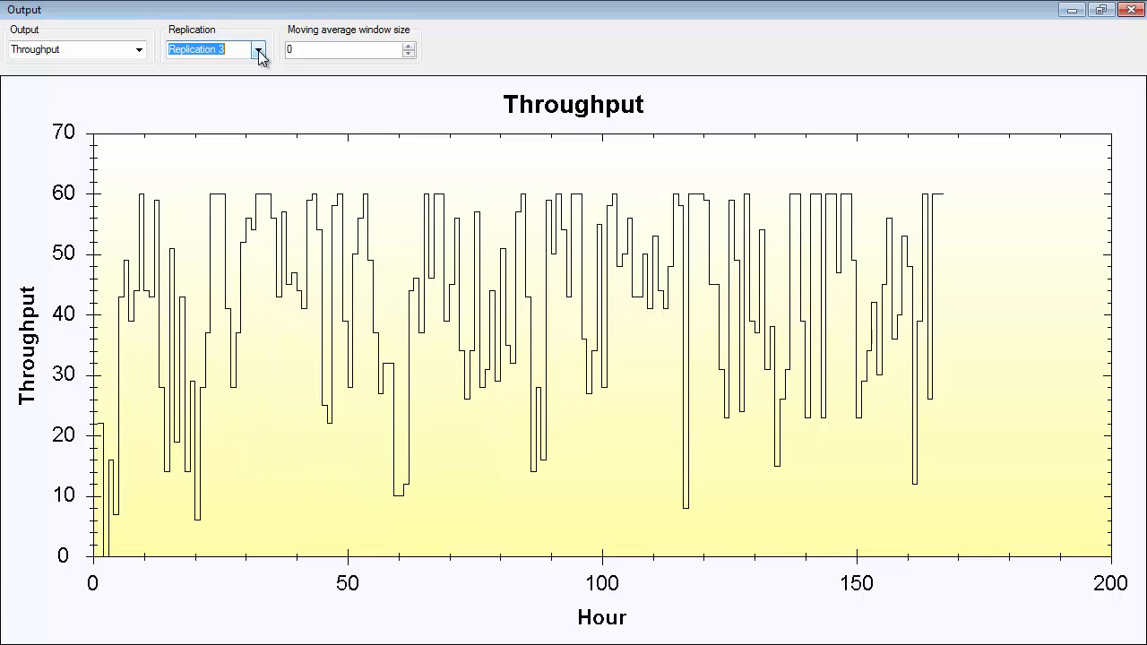
pyautogui.click(258, 50)
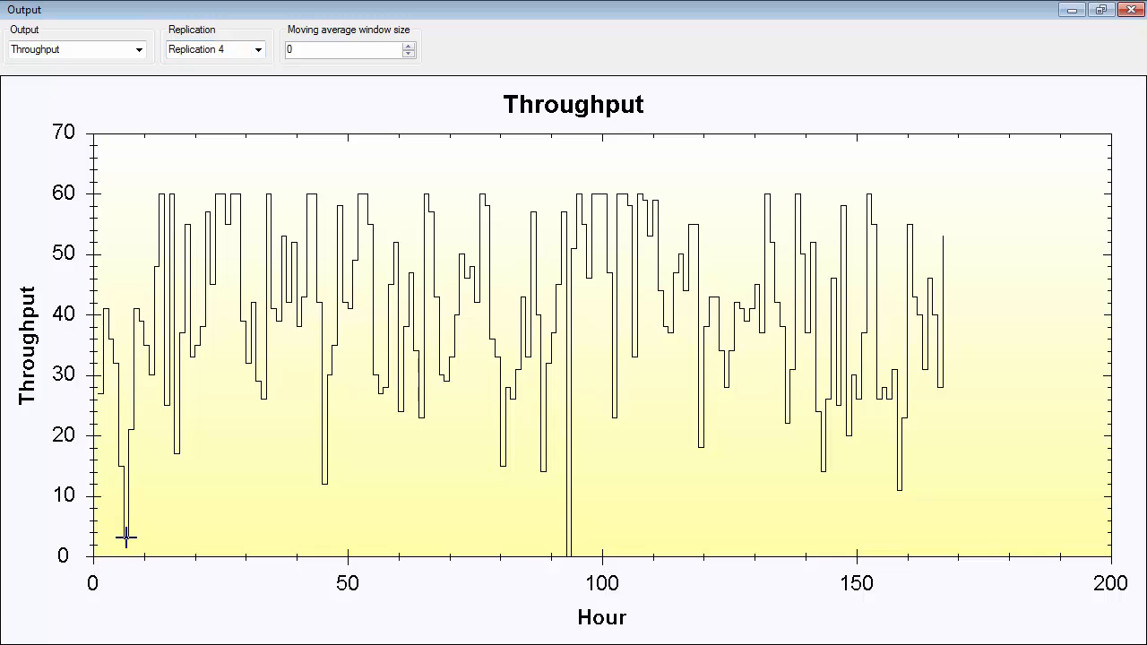
pyautogui.click(258, 50)
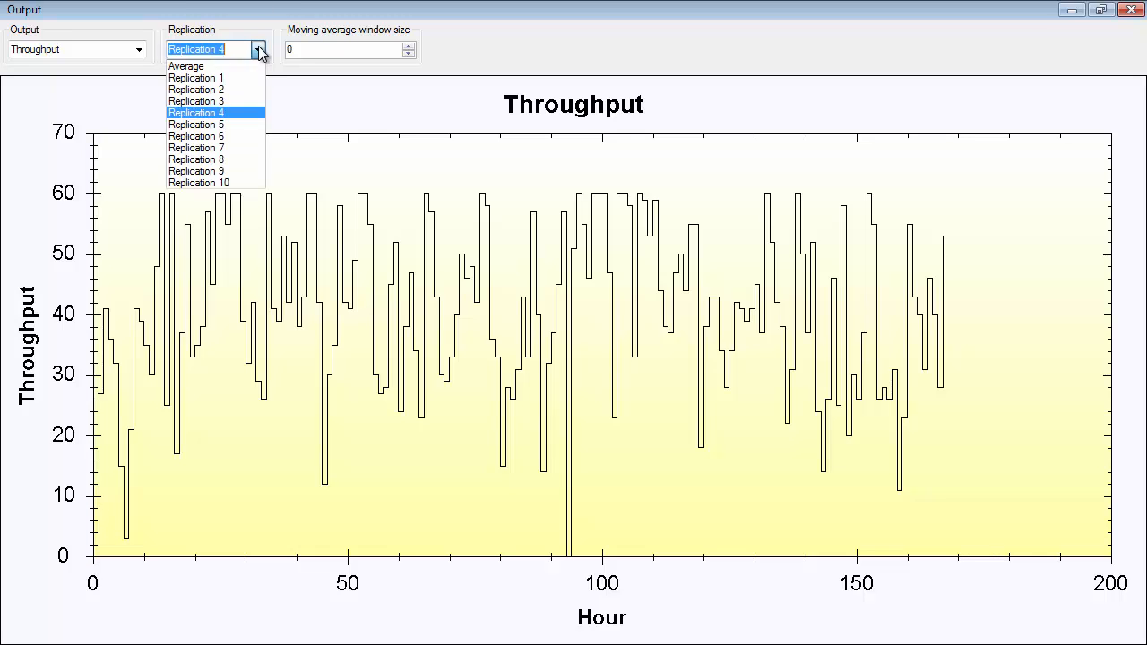
pyautogui.click(186, 65)
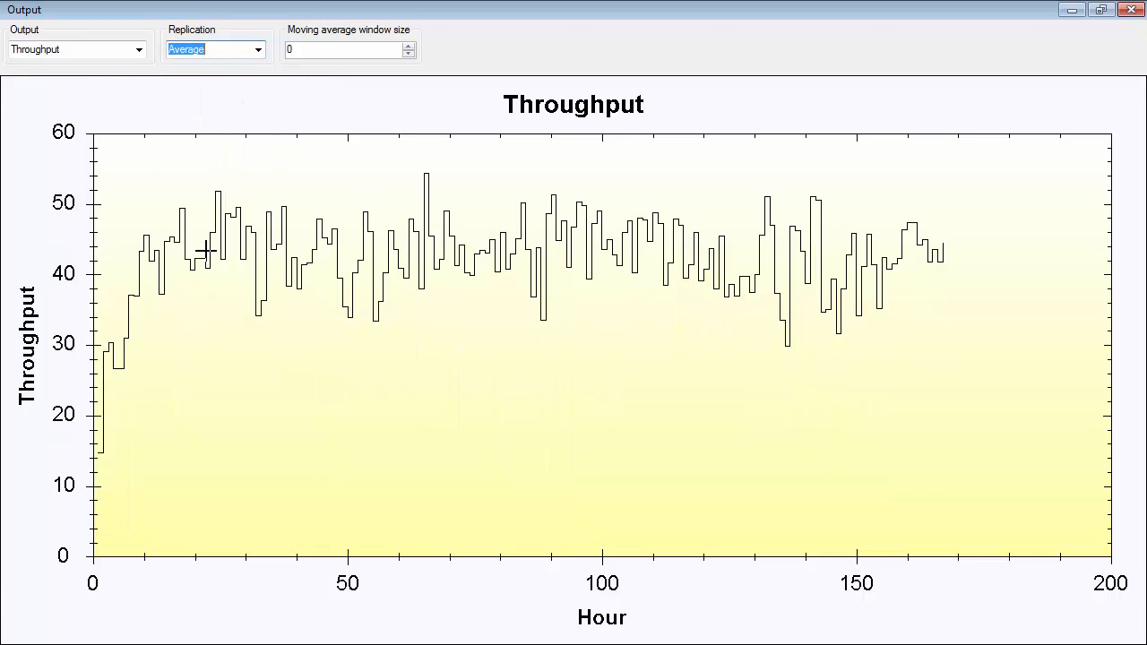
pyautogui.moveTo(195, 261)
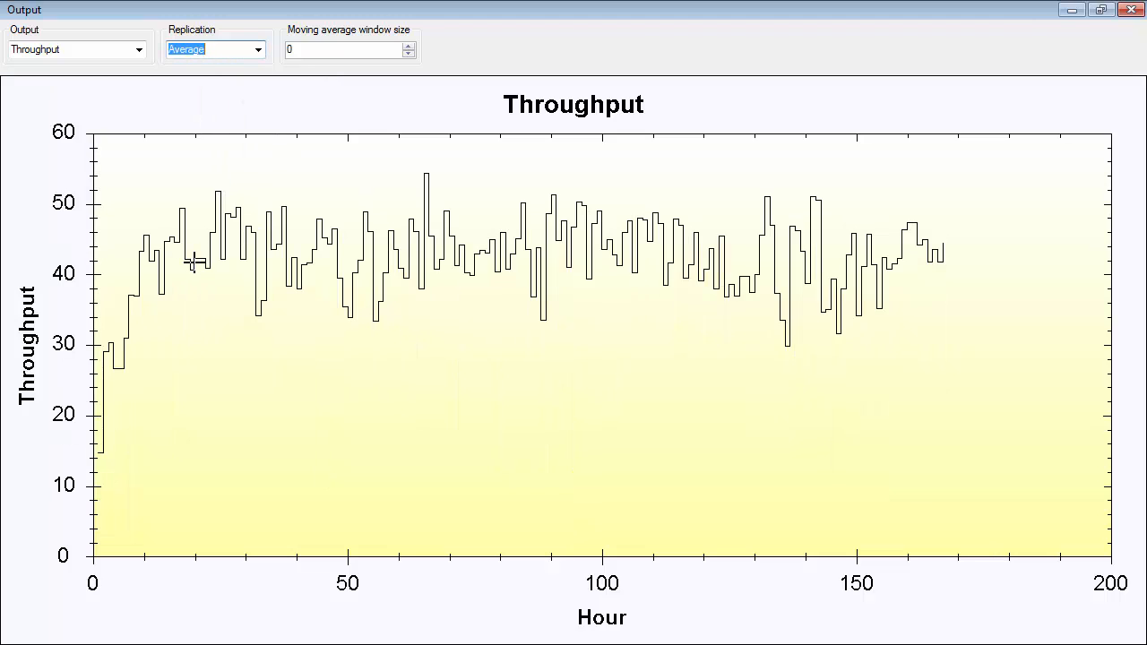
pyautogui.moveTo(197, 262)
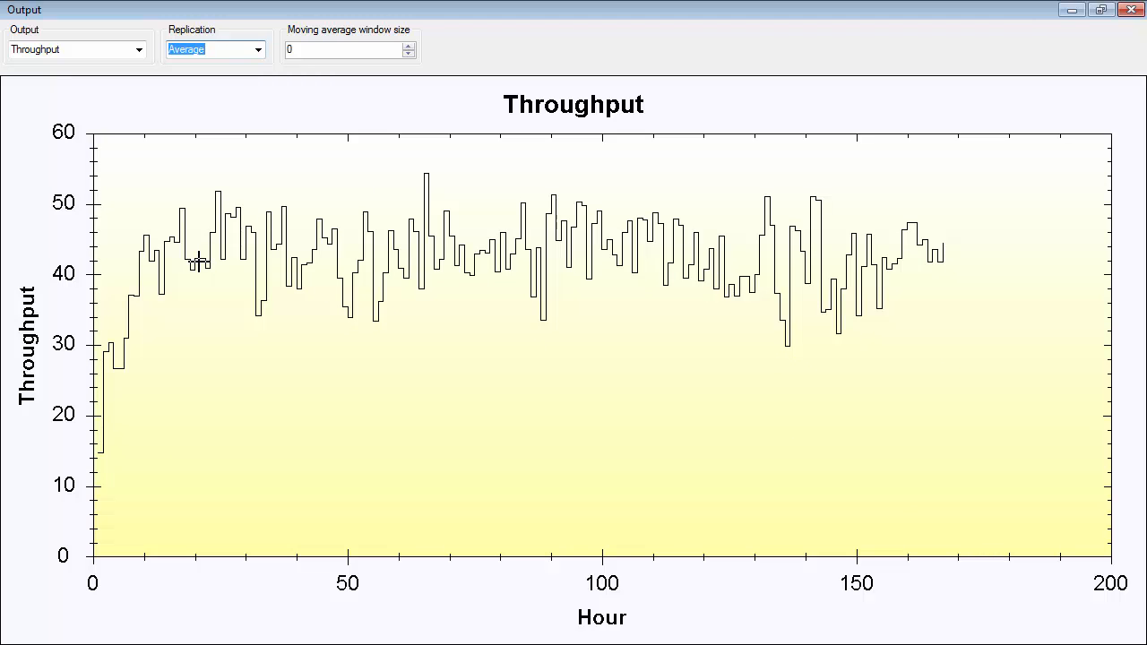
pyautogui.moveTo(241, 262)
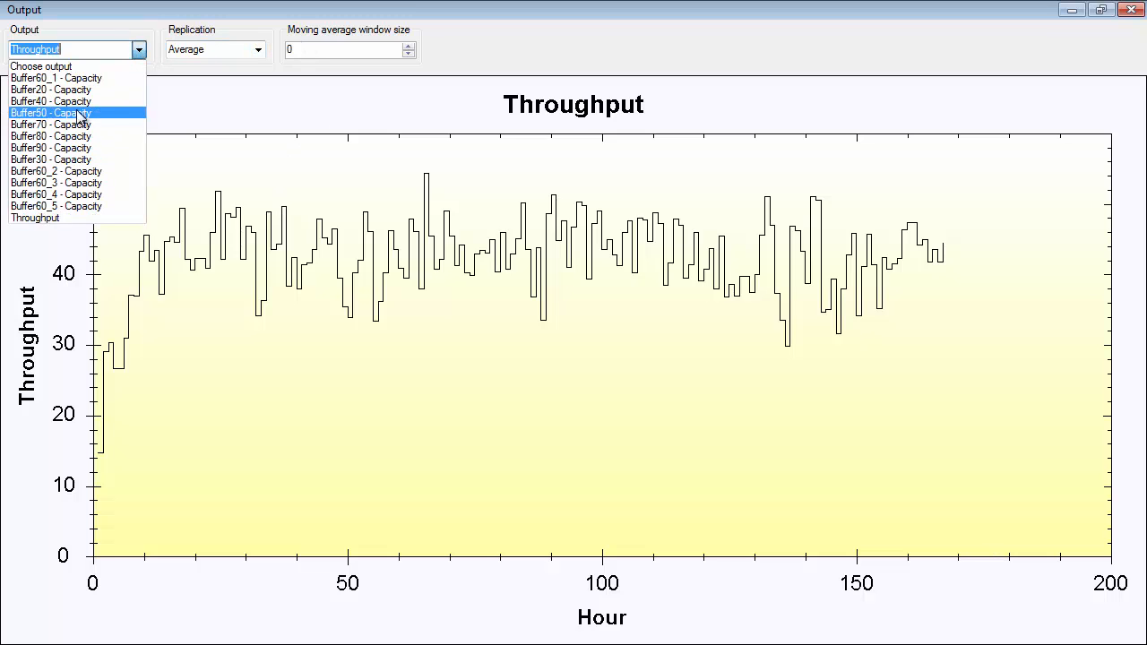
# Chart Buffer40 - Capacity per hour and narrow it to replication 1.
pyautogui.click(50, 100)
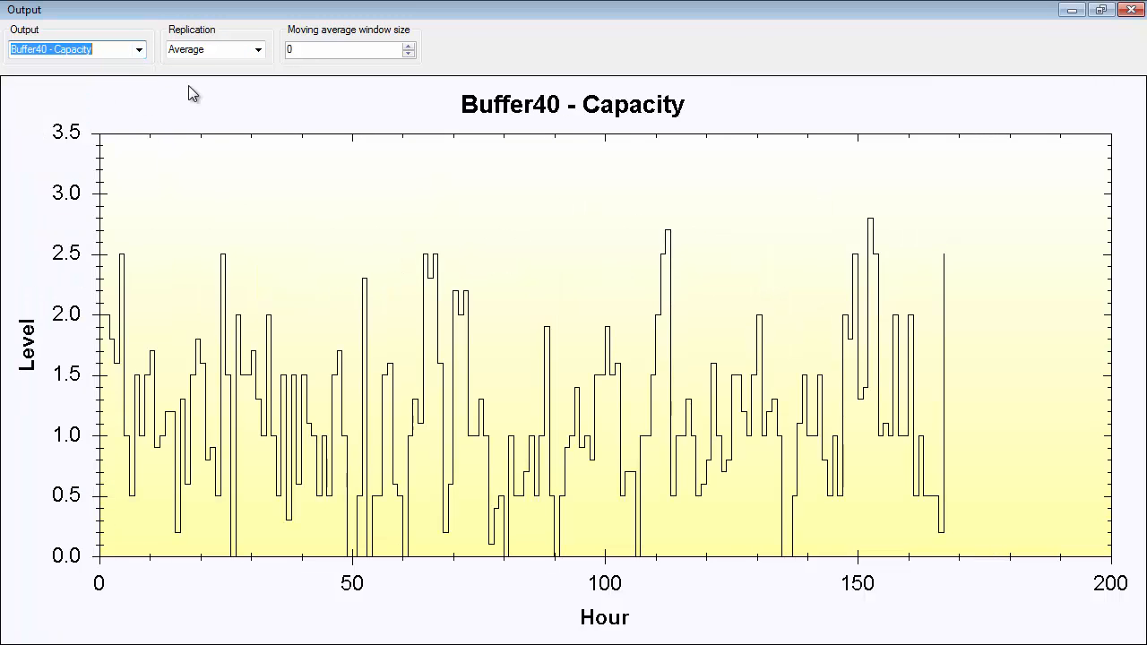
pyautogui.click(258, 50)
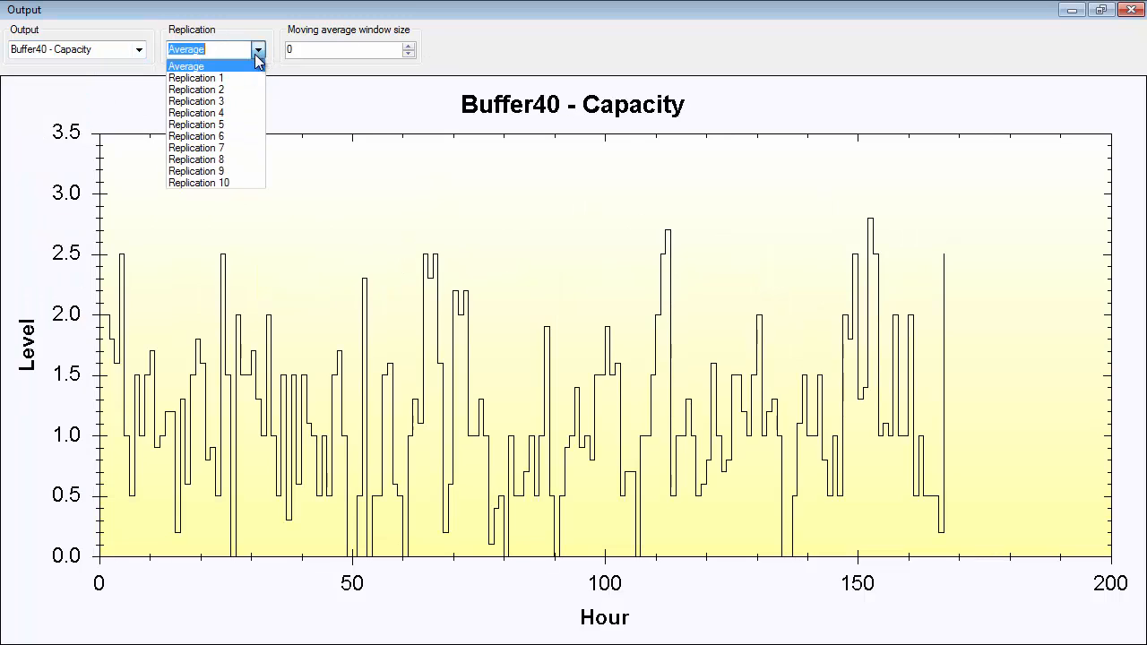
pyautogui.click(196, 79)
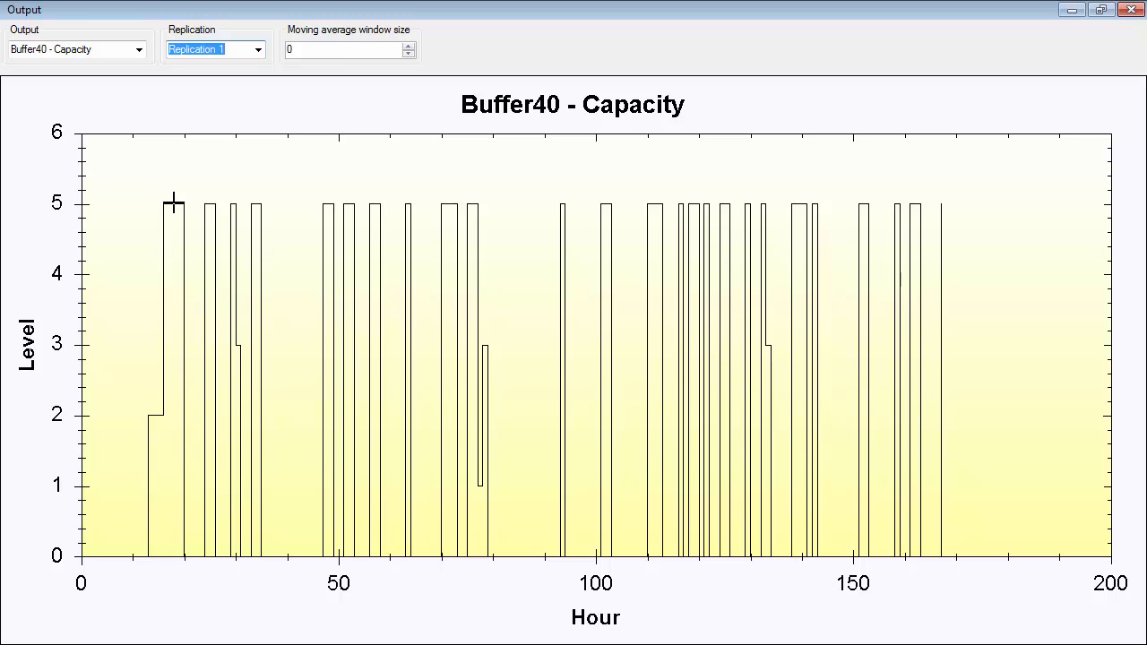
pyautogui.moveTo(172, 208)
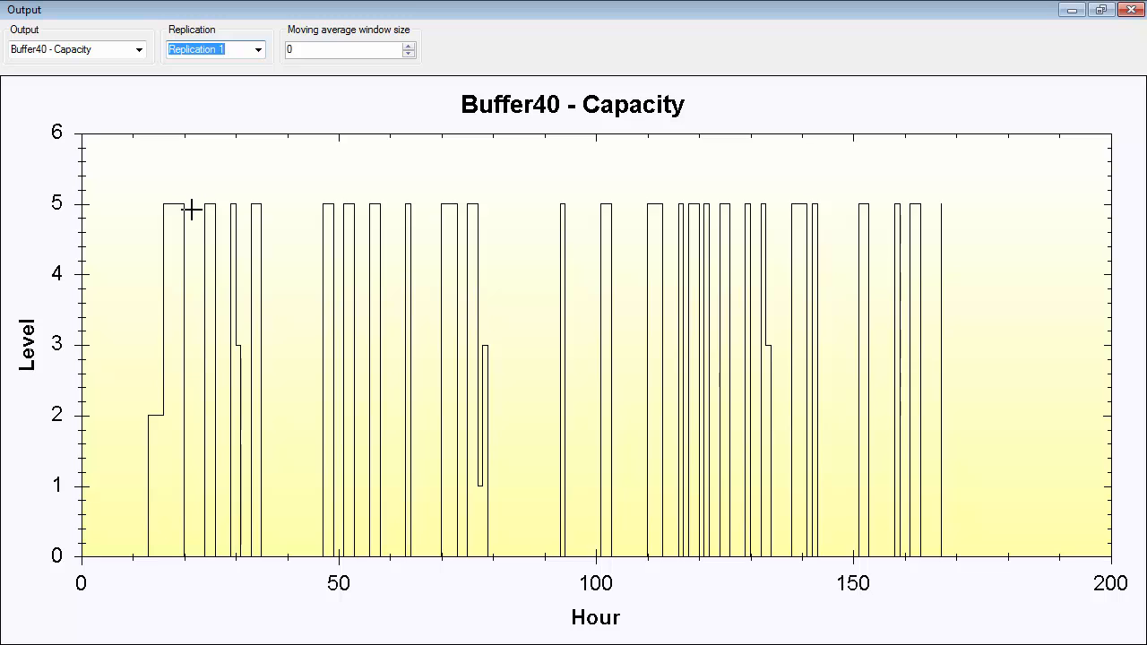
pyautogui.moveTo(264, 185)
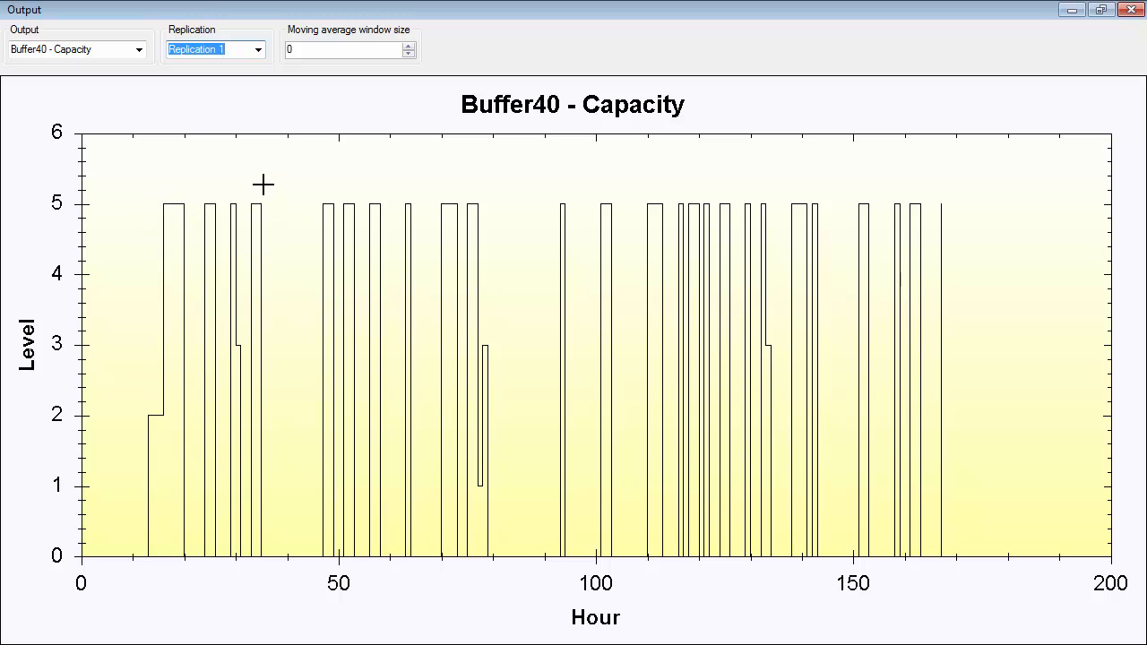
pyautogui.moveTo(179, 215)
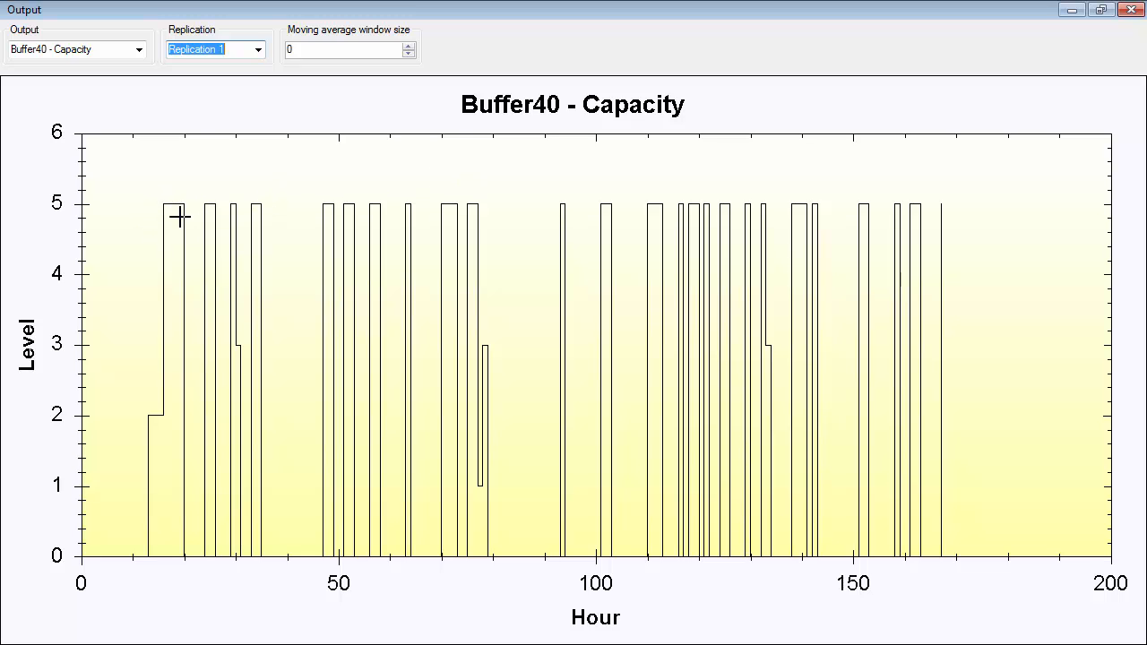
pyautogui.moveTo(86, 570)
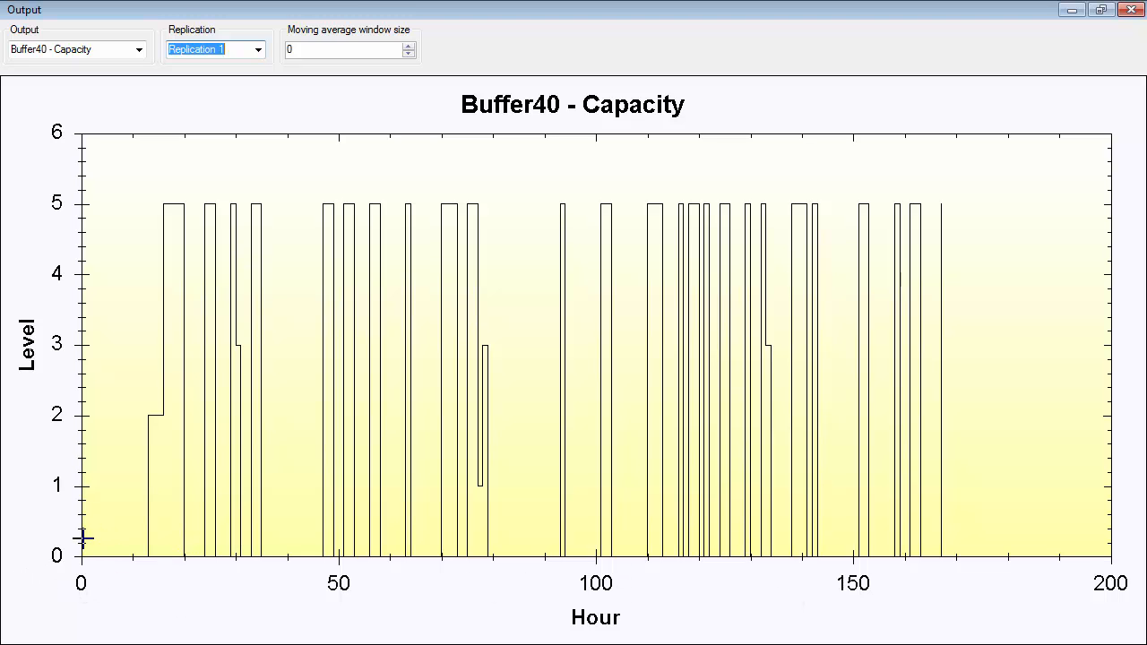
pyautogui.moveTo(124, 211)
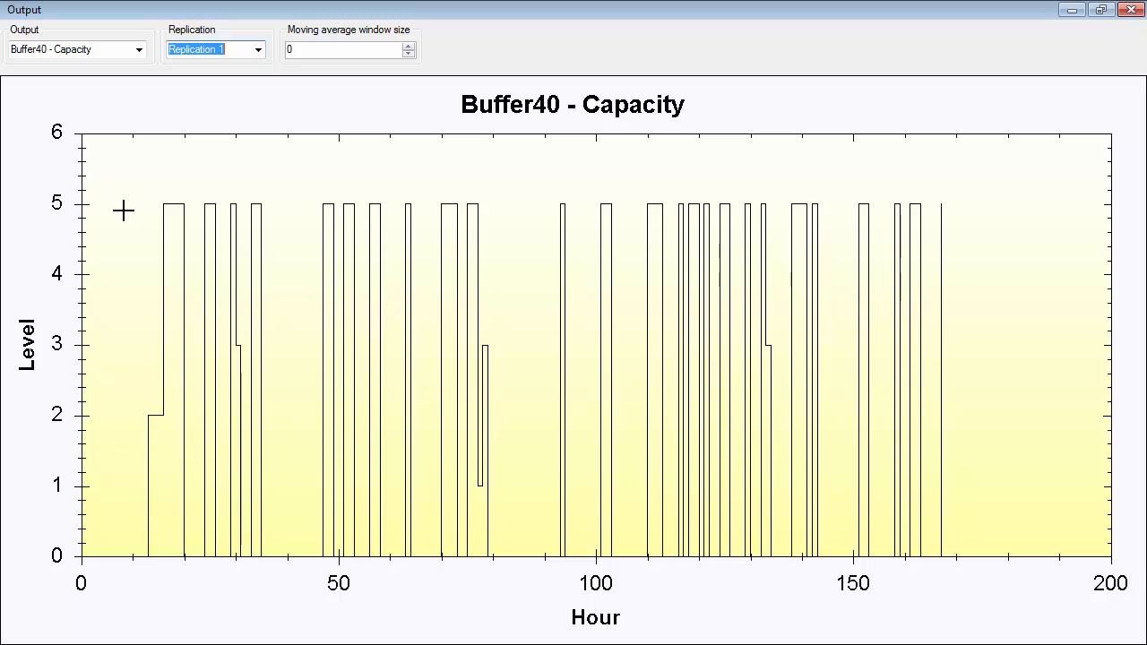
# Switch the Buffer40 level chart from replication 1 to the Average.
pyautogui.click(258, 50)
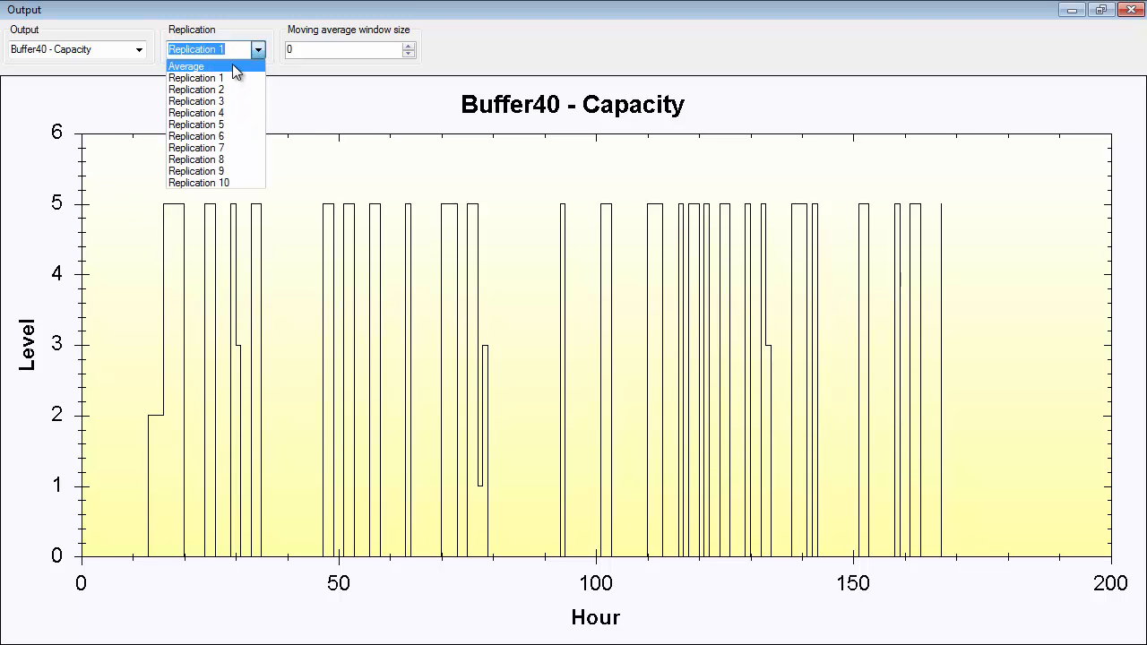
pyautogui.click(186, 65)
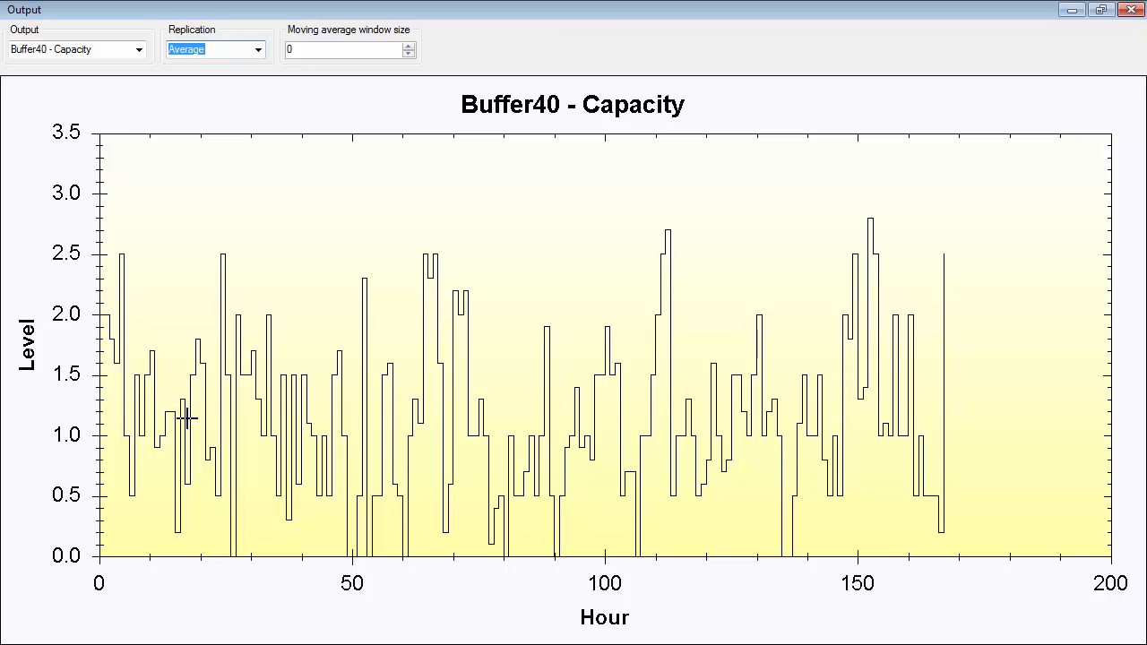
pyautogui.moveTo(688, 473)
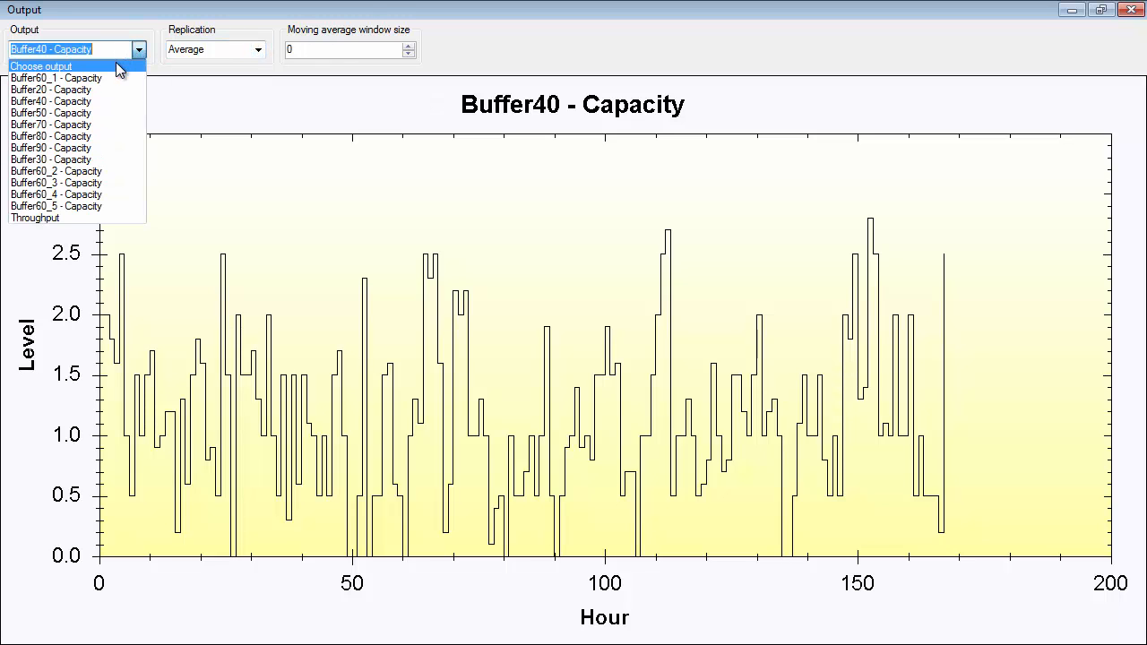
# Step the output through Buffer20 and Buffer40 to the Buffer50 capacity graph.
pyautogui.click(50, 90)
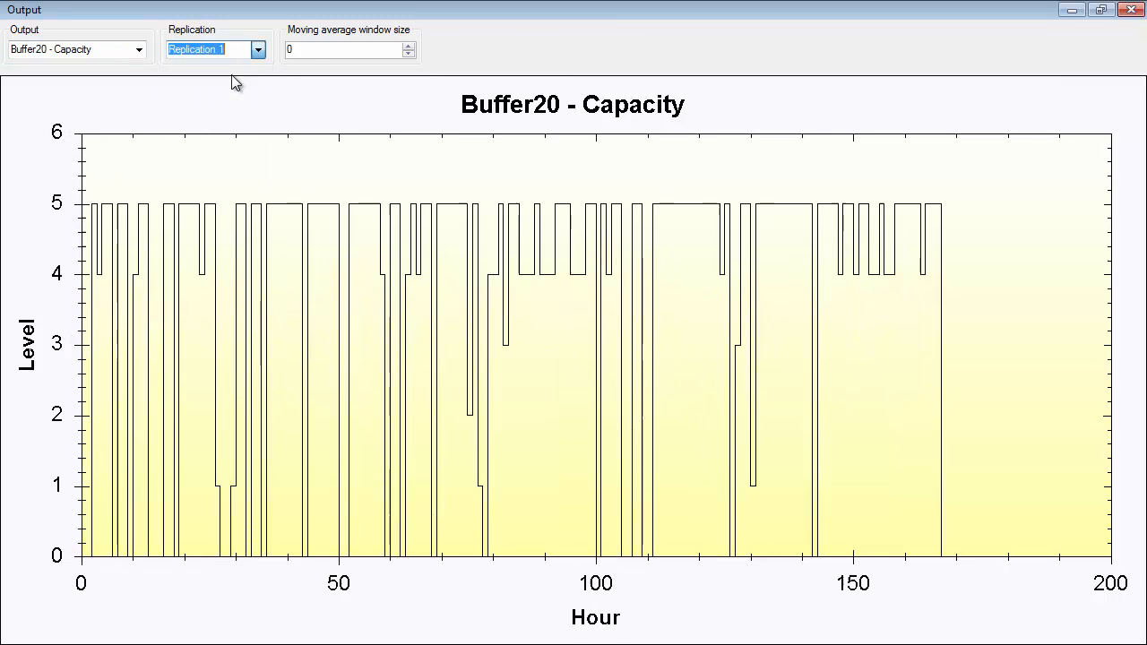
pyautogui.click(140, 51)
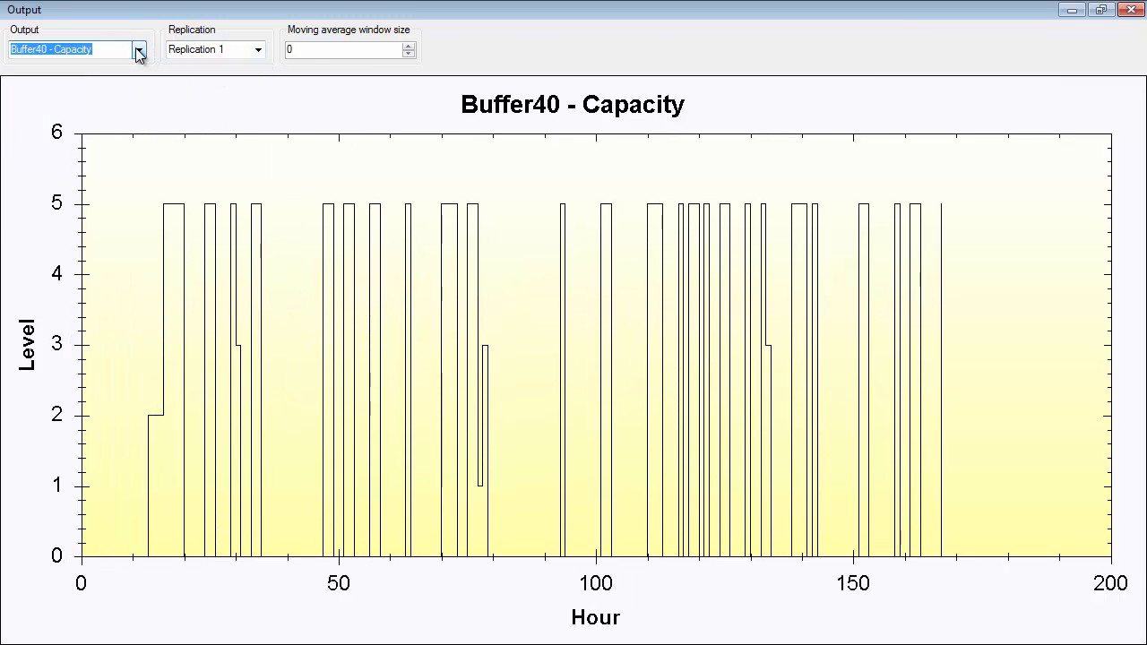
pyautogui.click(138, 51)
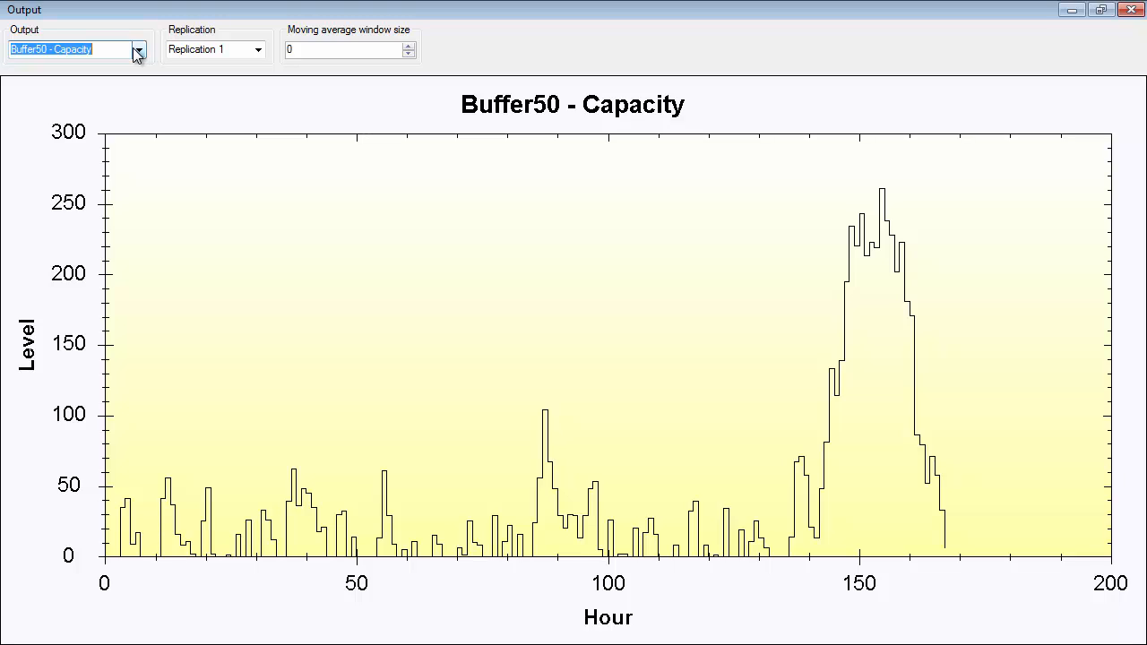
pyautogui.moveTo(186, 125)
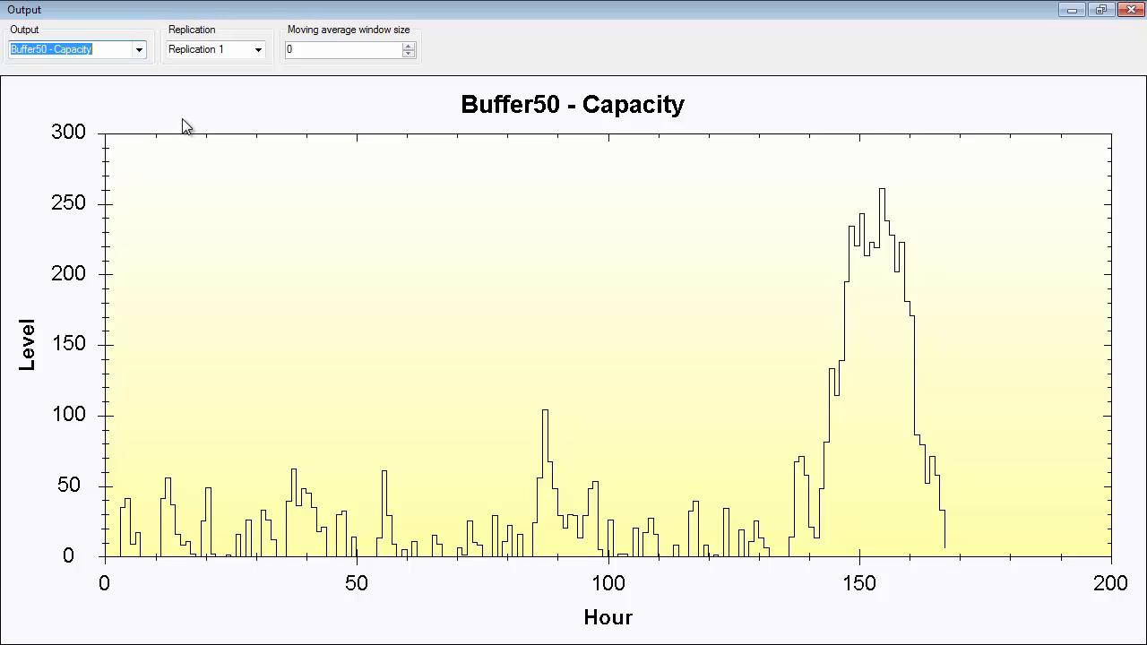
pyautogui.moveTo(50, 190)
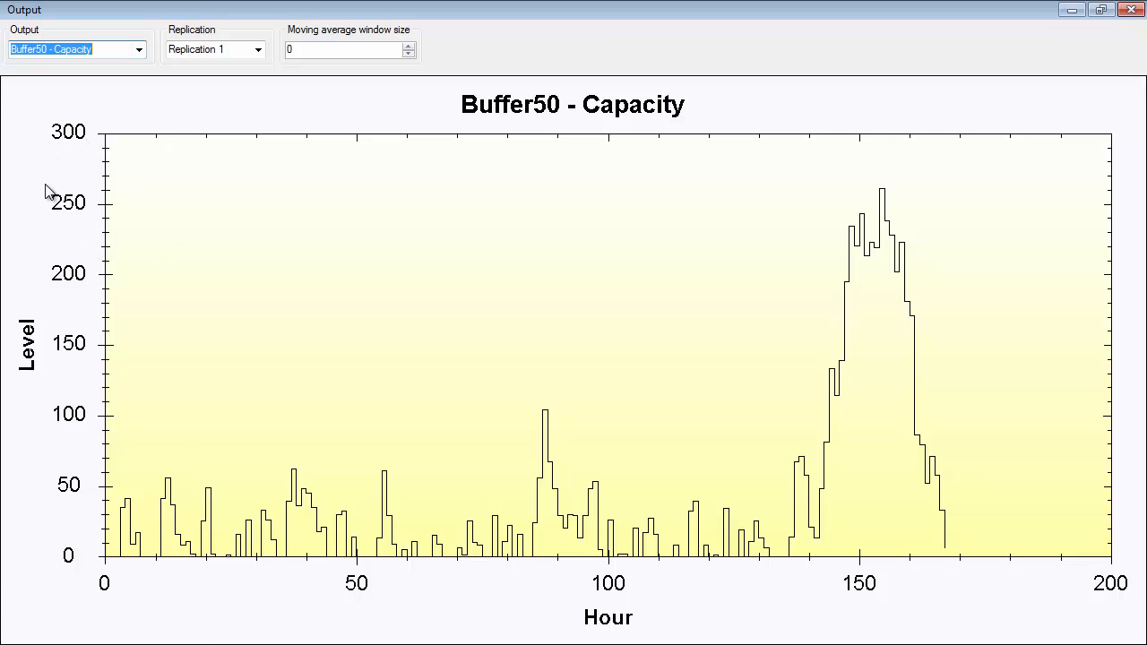
pyautogui.moveTo(99, 176)
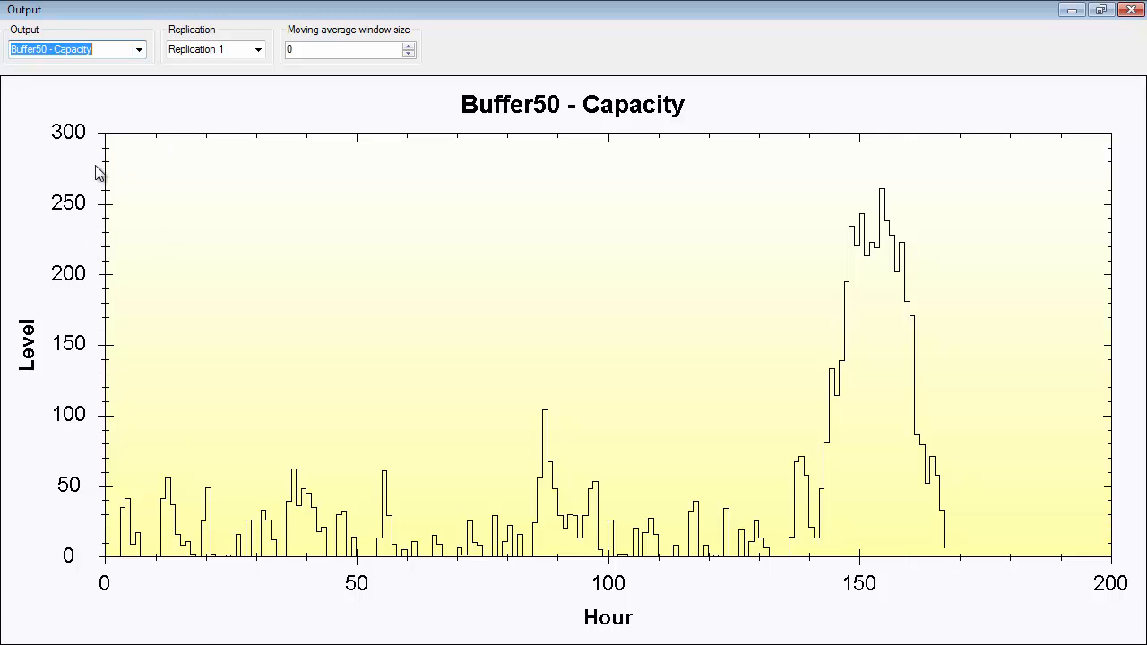
pyautogui.moveTo(115, 572)
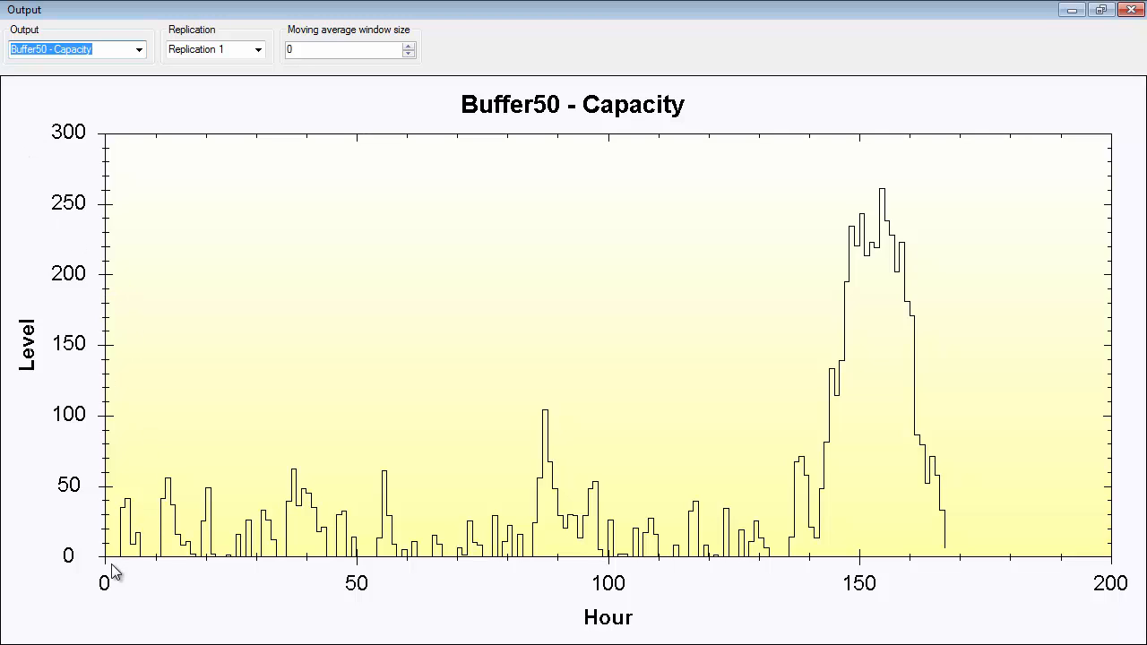
pyautogui.moveTo(273, 506)
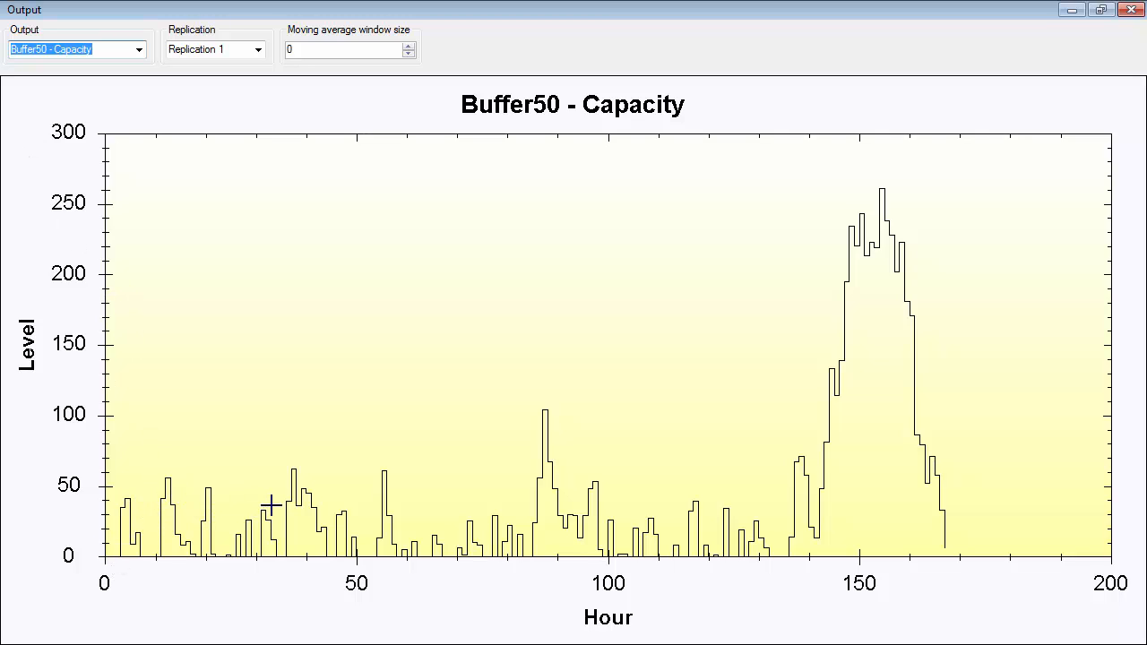
pyautogui.moveTo(893, 518)
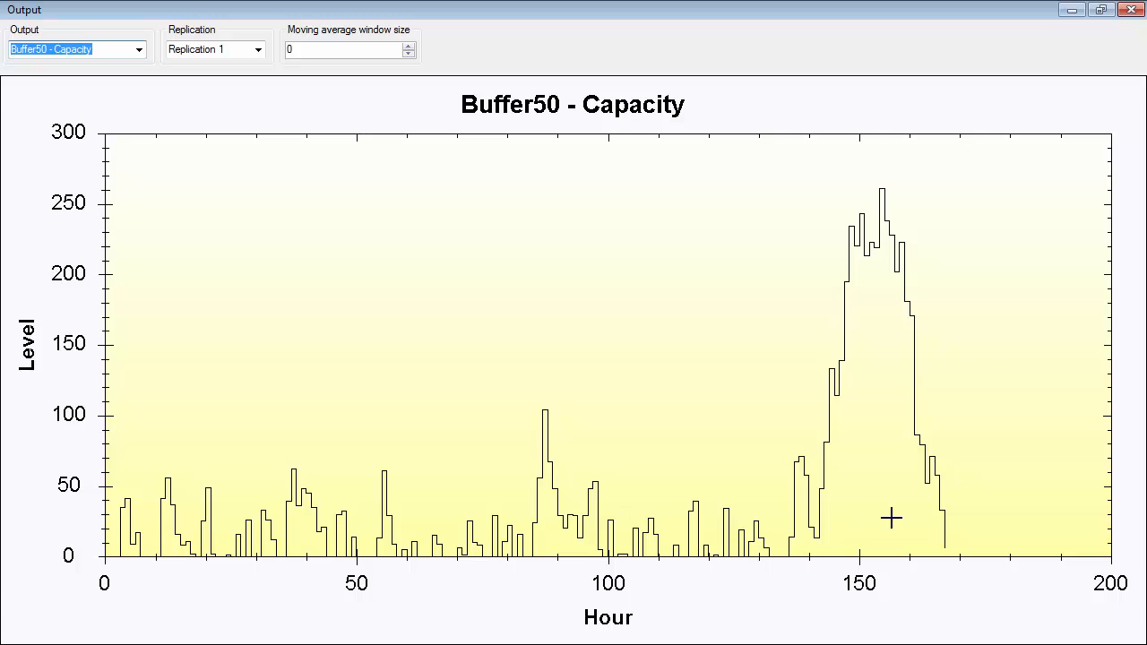
pyautogui.moveTo(879, 185)
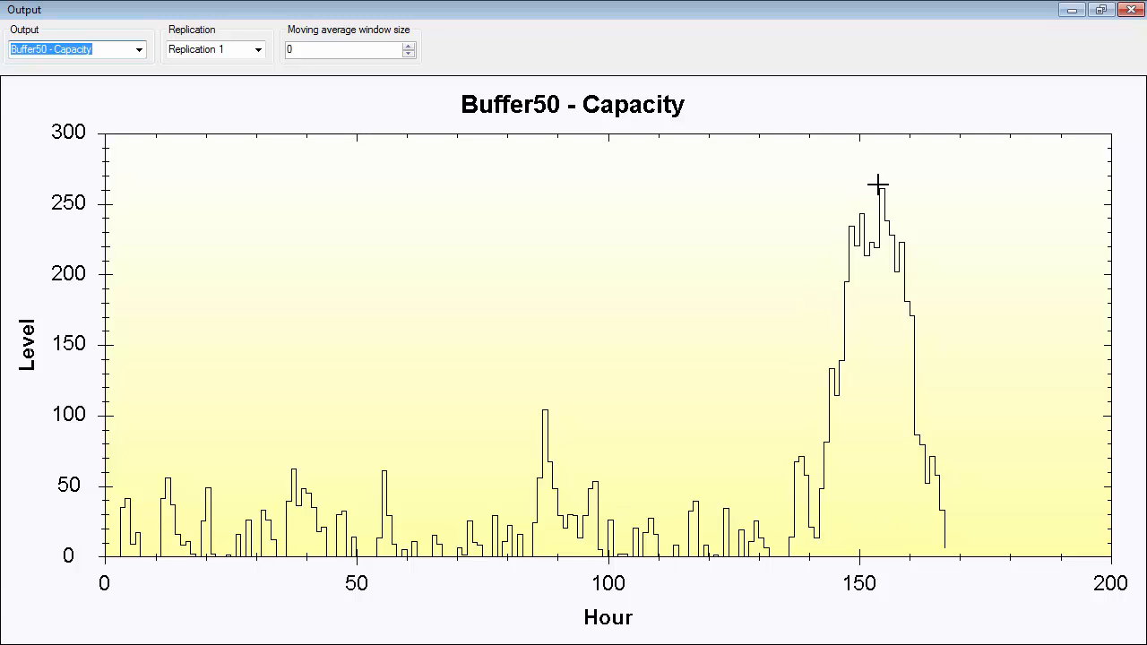
pyautogui.moveTo(862, 224)
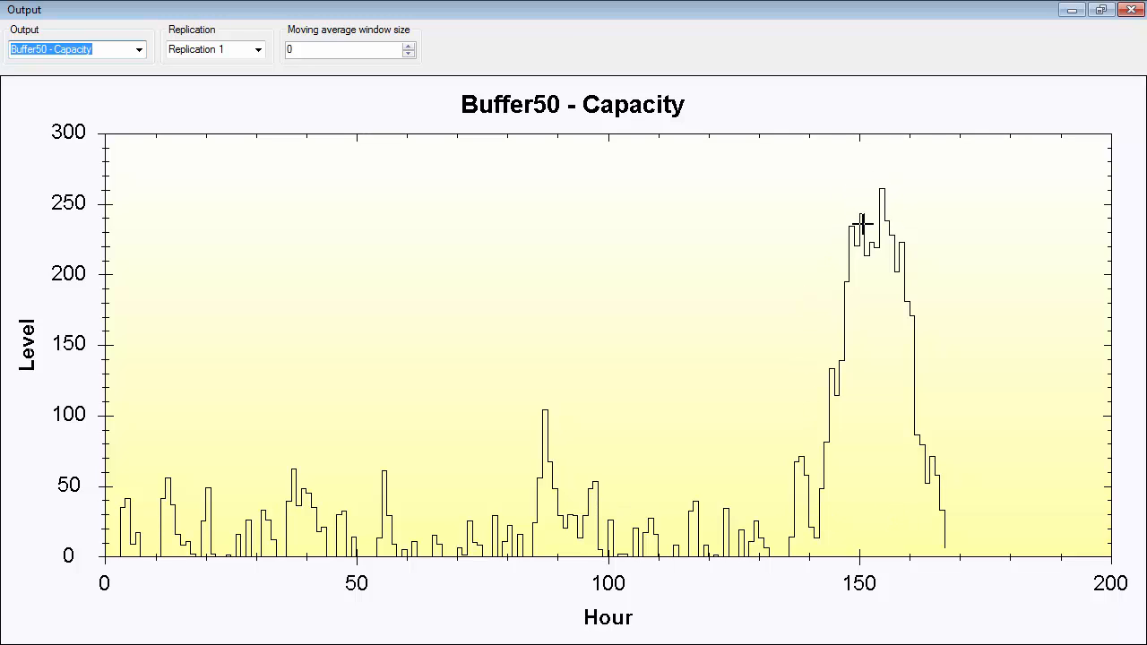
pyautogui.moveTo(997, 392)
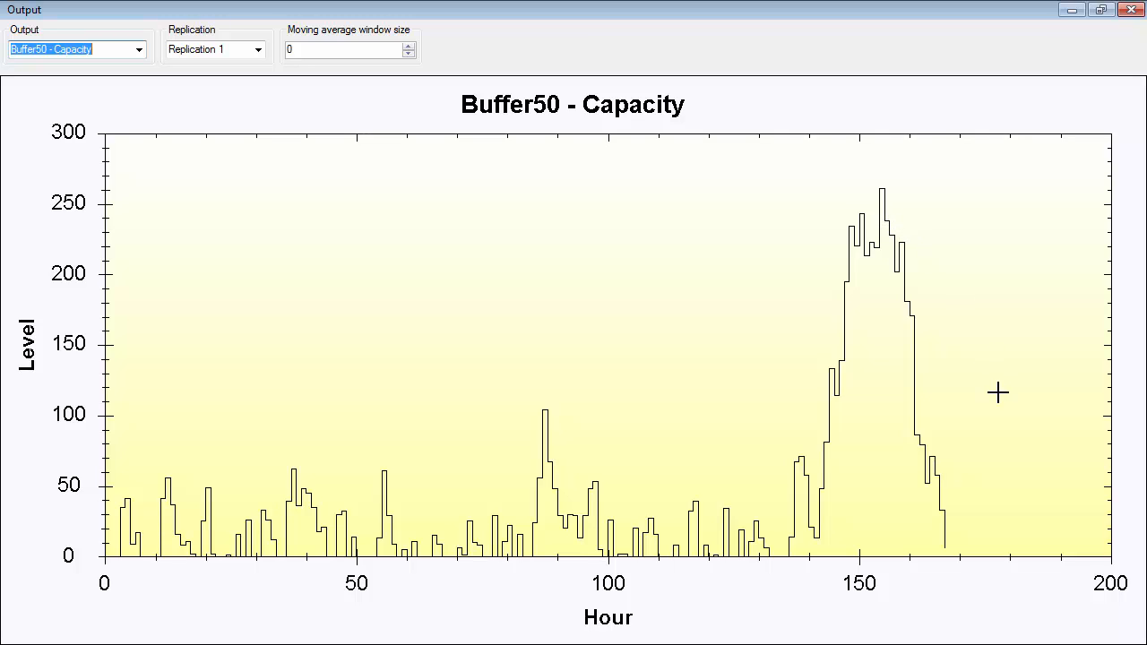
pyautogui.moveTo(1011, 248)
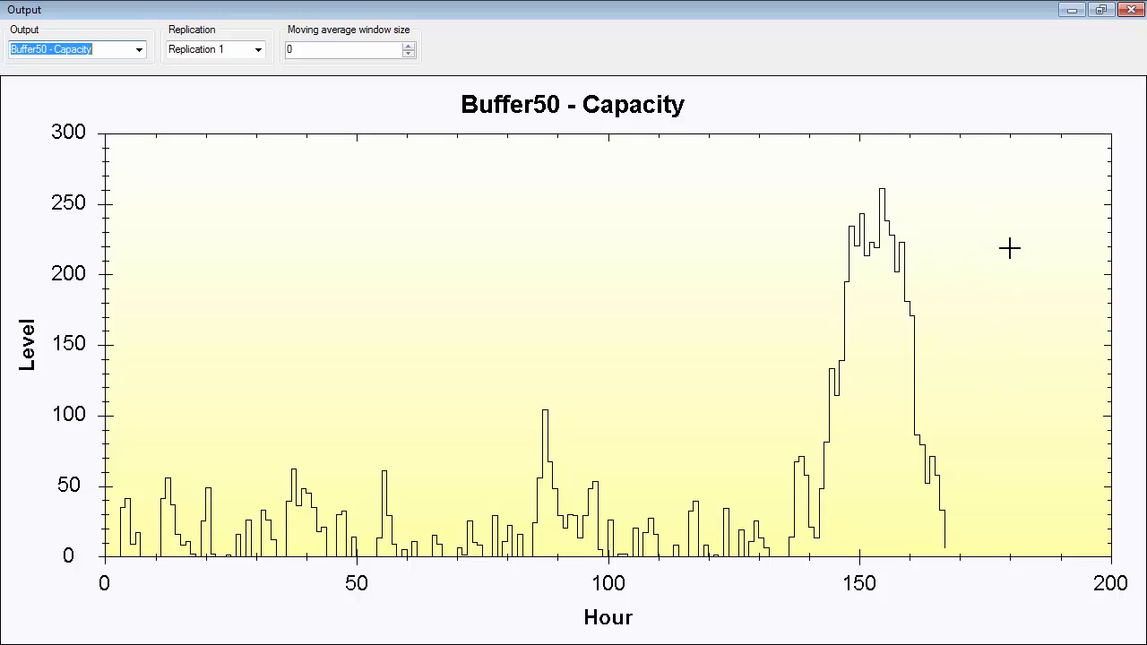
pyautogui.moveTo(1015, 237)
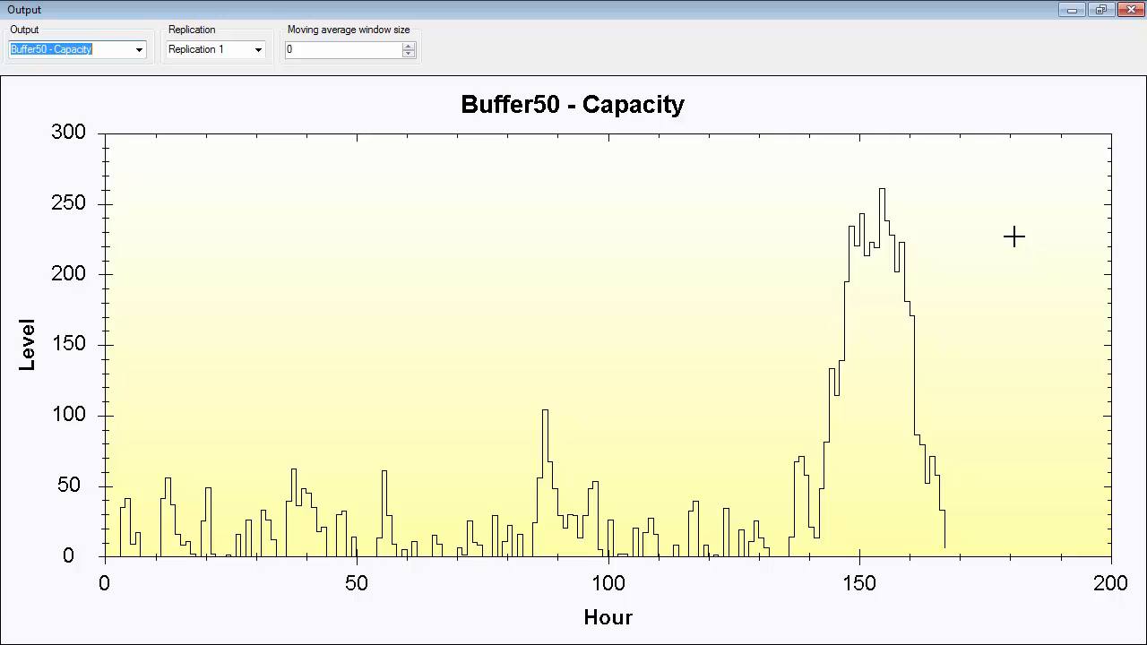
pyautogui.moveTo(807, 396)
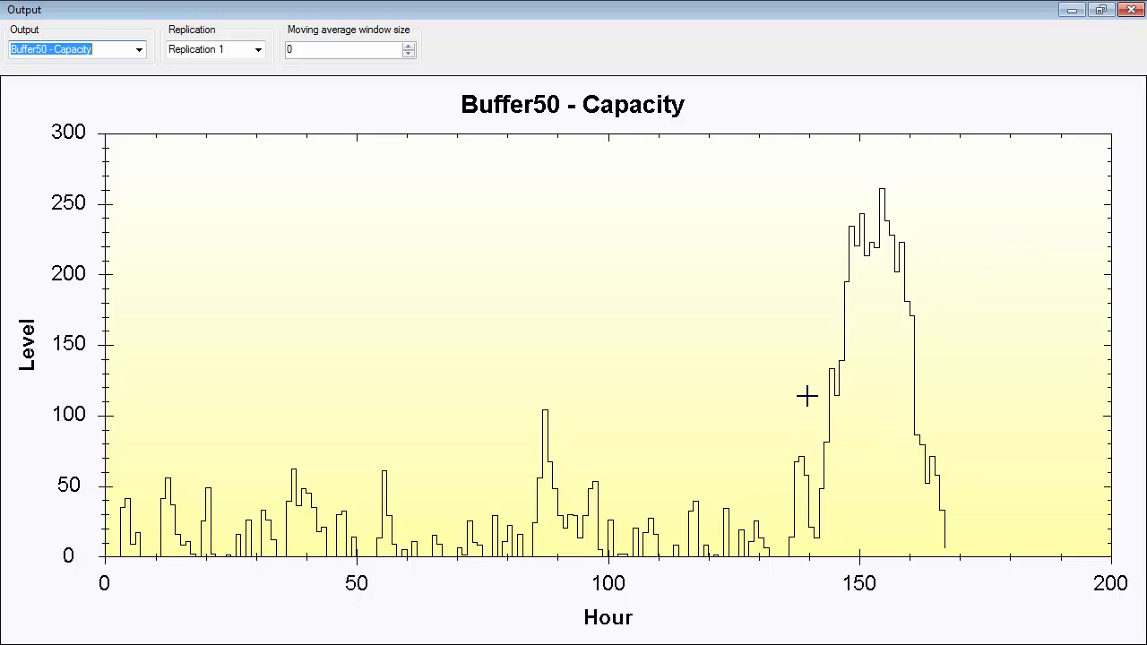
pyautogui.moveTo(886, 197)
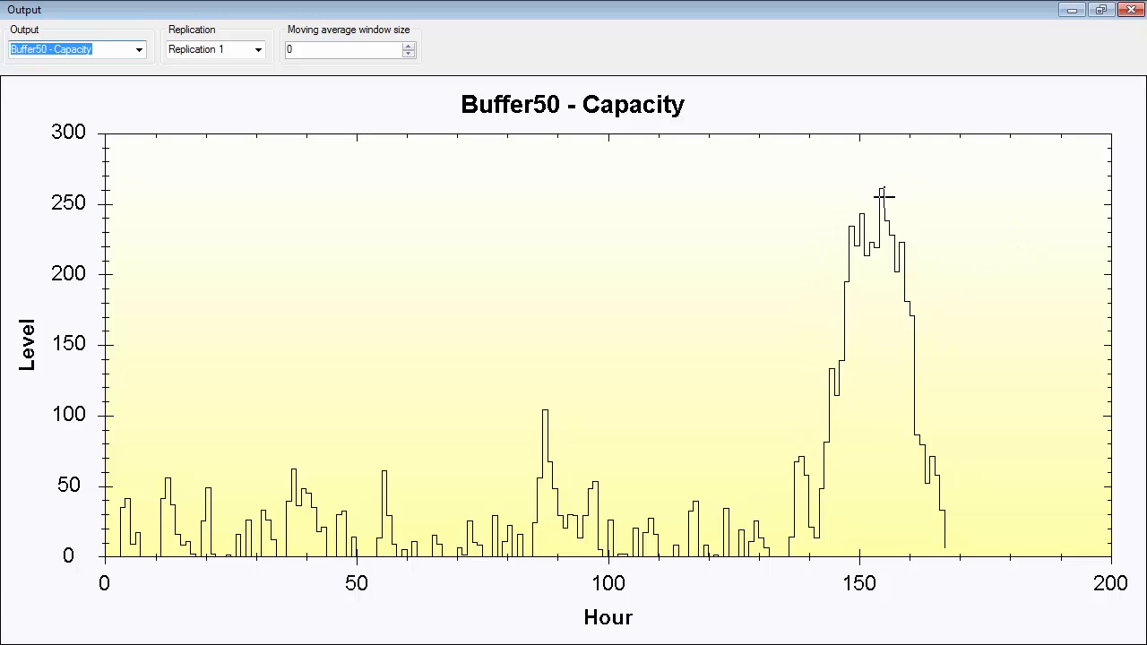
pyautogui.moveTo(911, 369)
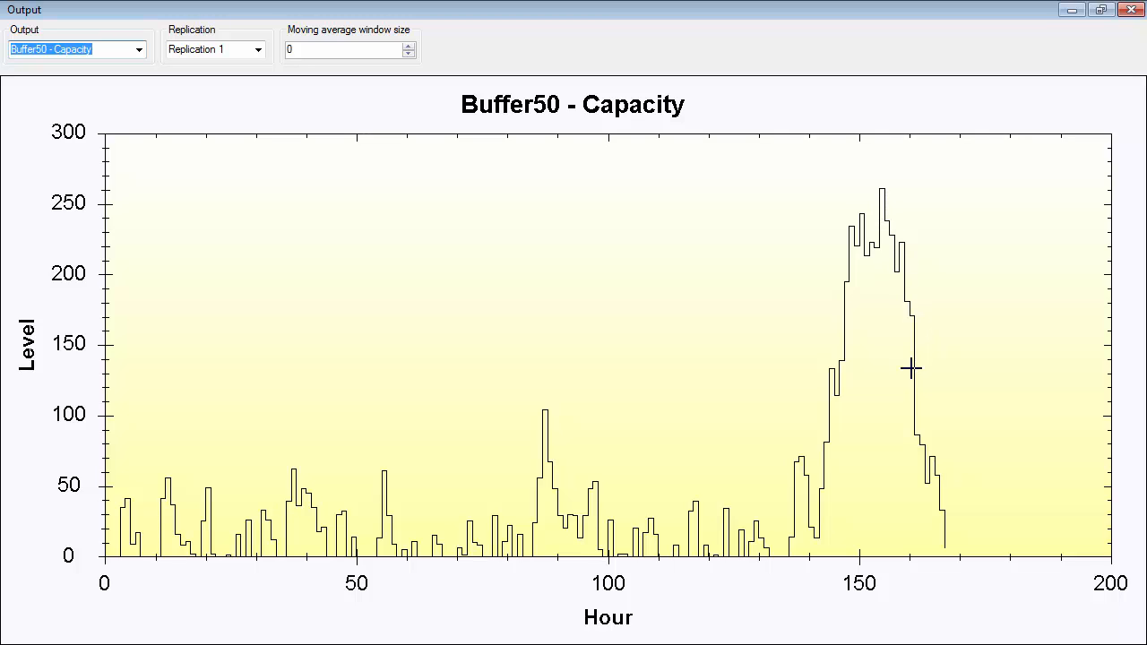
pyautogui.moveTo(810, 402)
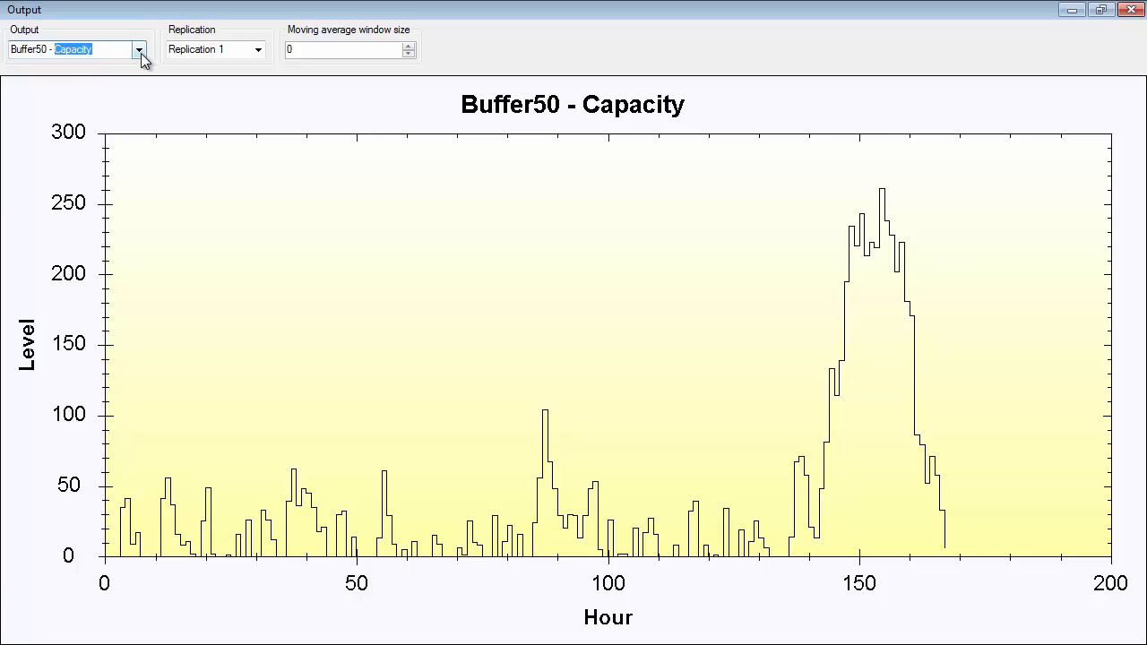
# Select Buffer60_2 - Capacity from the output list for replication 1.
pyautogui.click(138, 51)
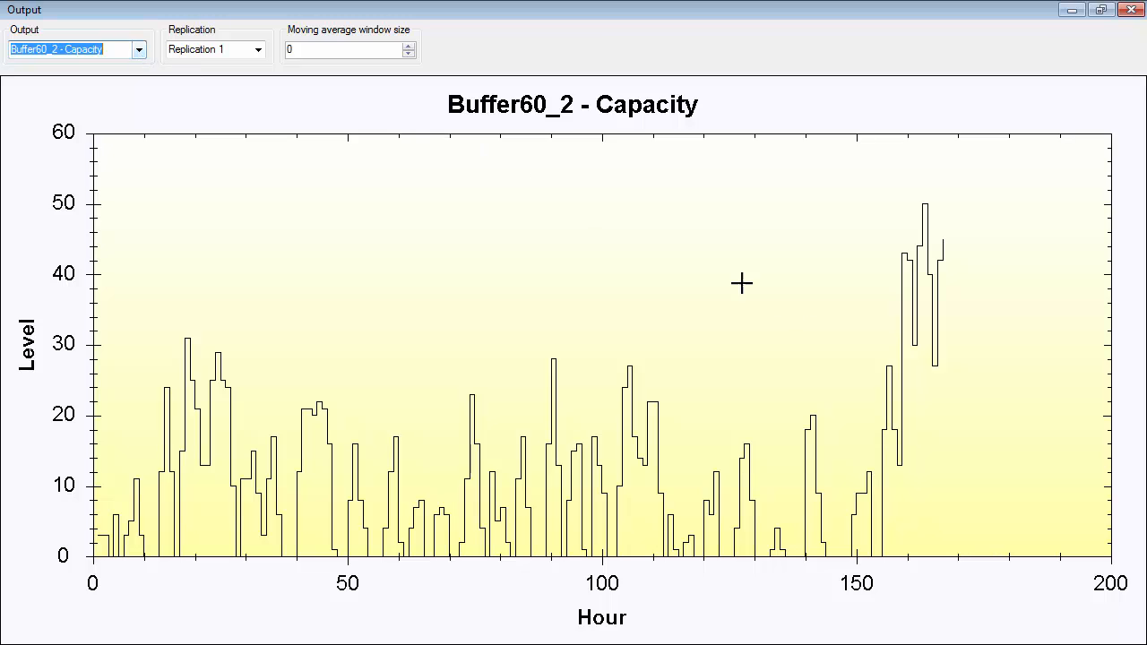
pyautogui.moveTo(129, 47)
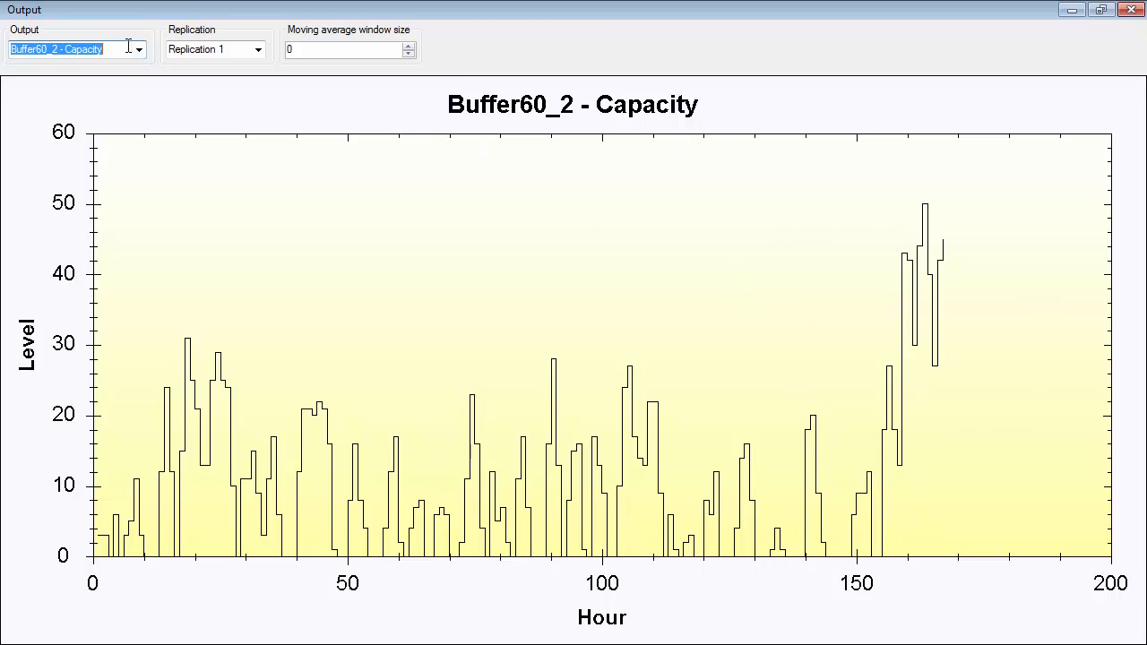